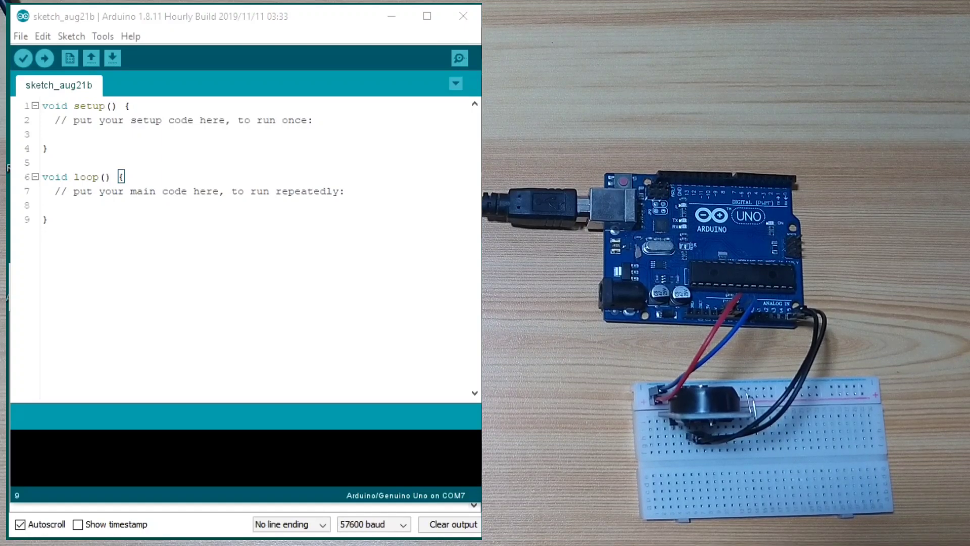
Step: Search the Library Manager for rtclib and confirm RTClib by Adafruit shows INSTALLED
click(256, 209)
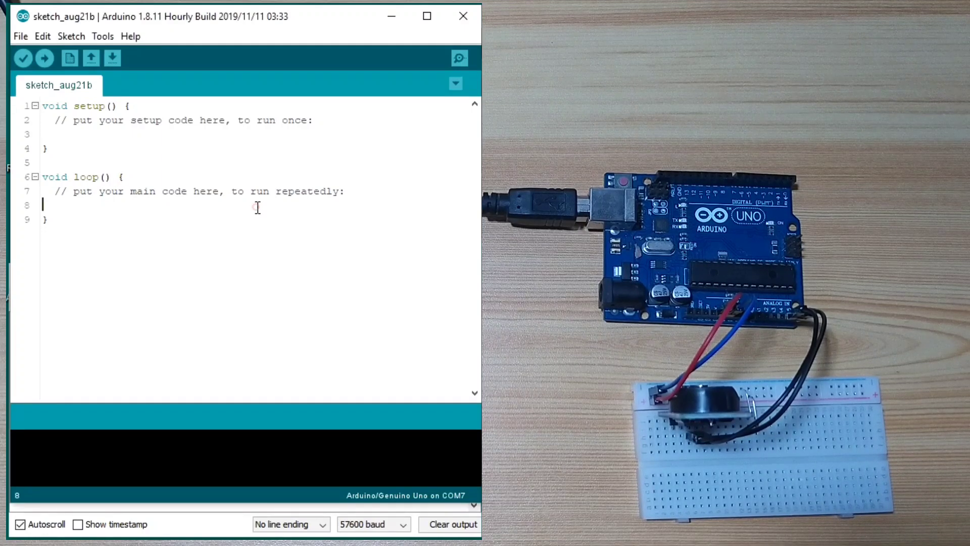
mouse_move(87, 51)
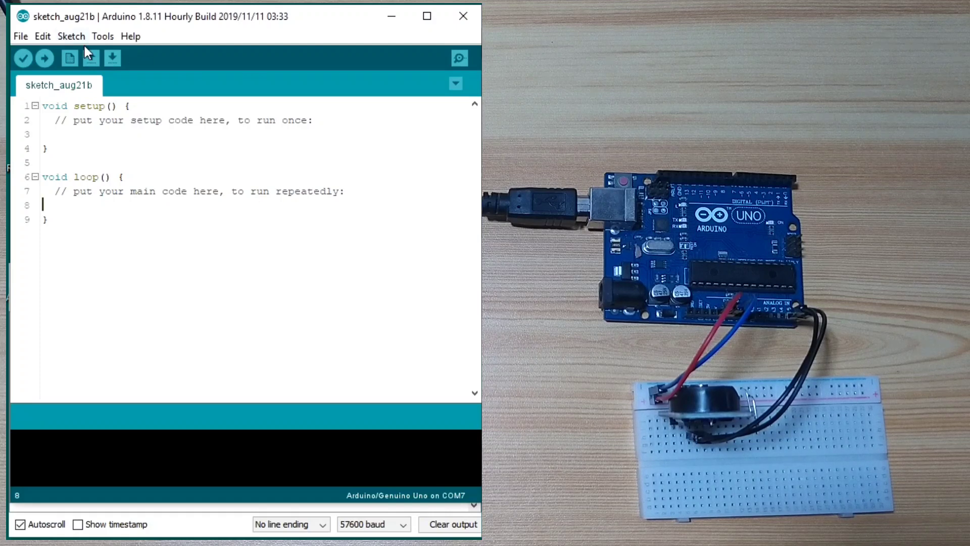
click(71, 36)
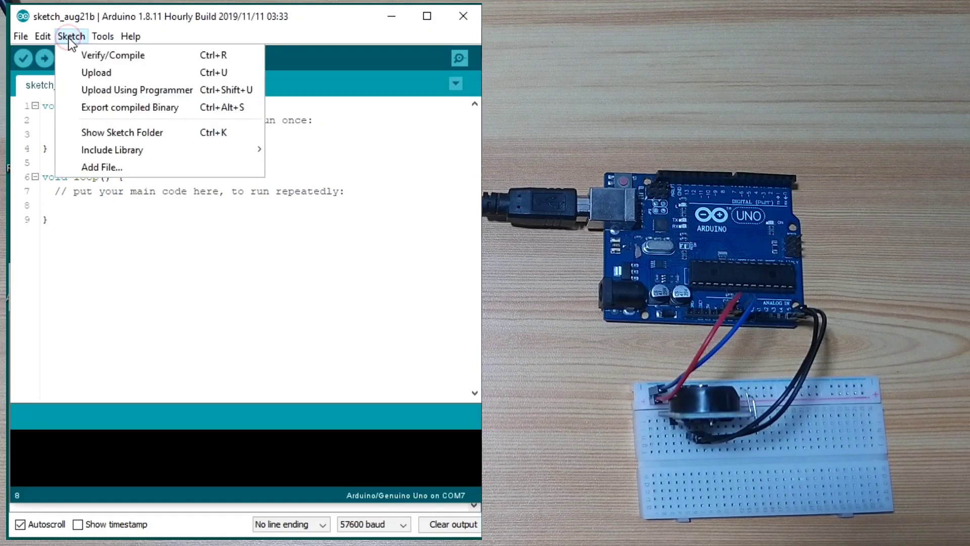
mouse_move(137, 90)
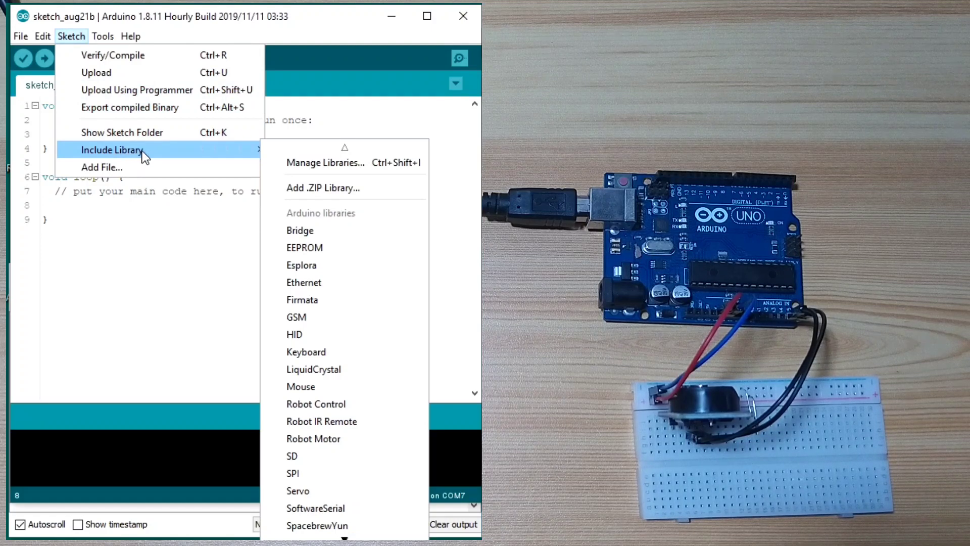
mouse_move(315, 162)
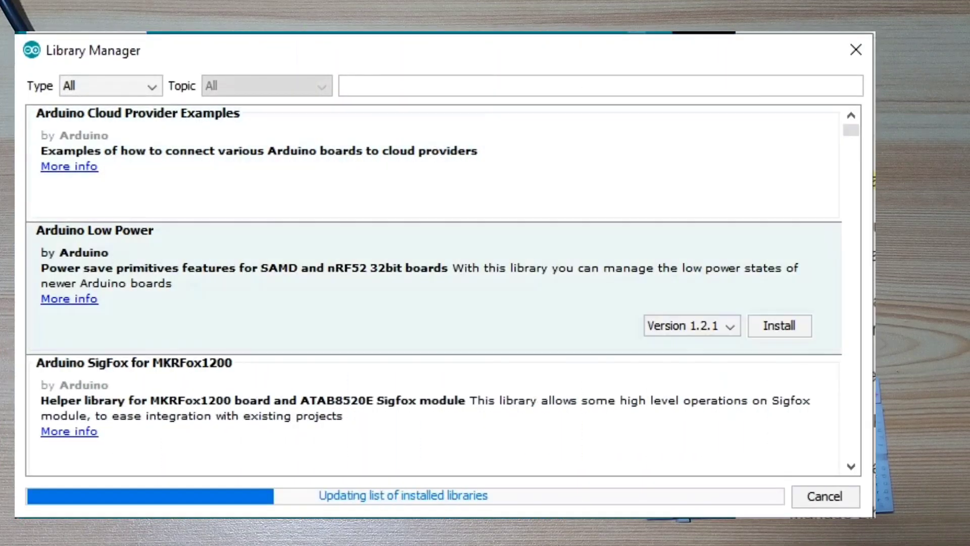
mouse_move(866, 249)
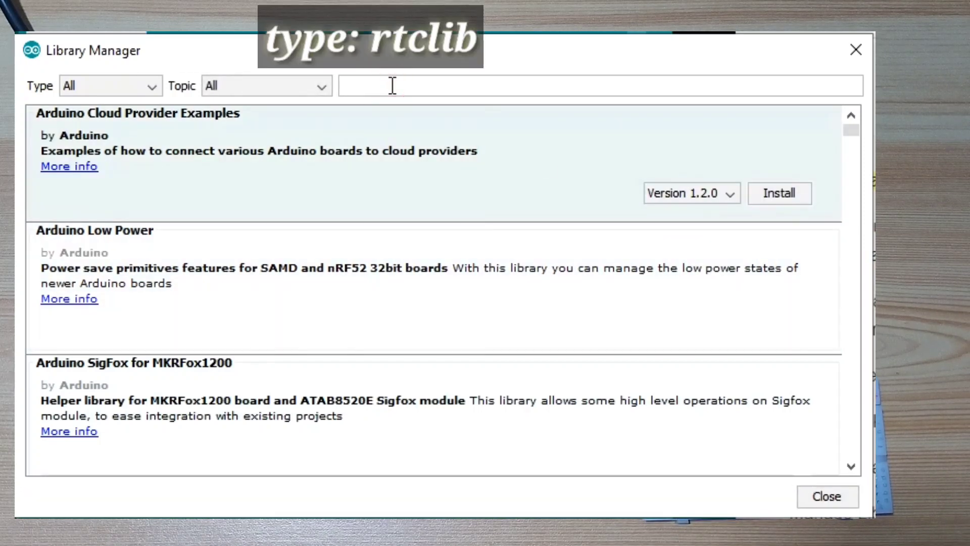
text(tr)
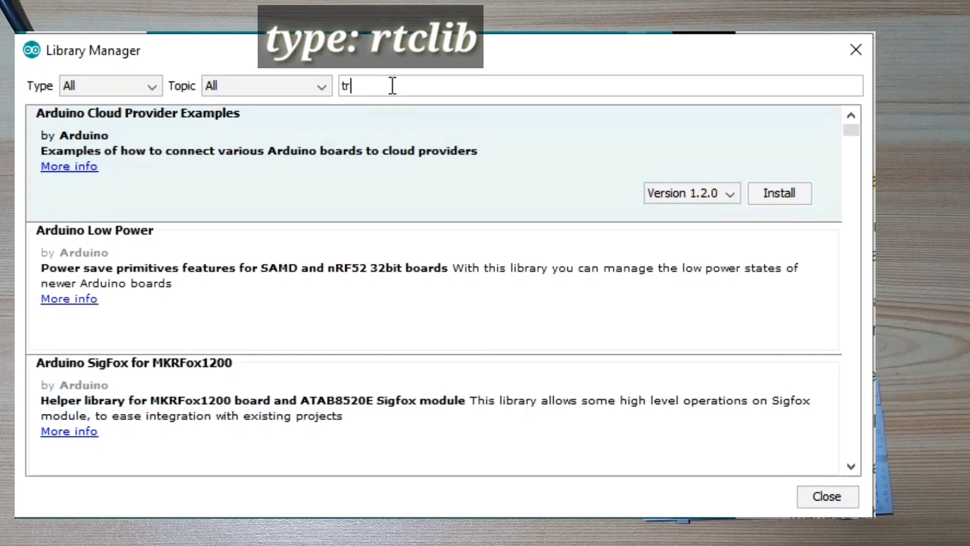
text(rtc)
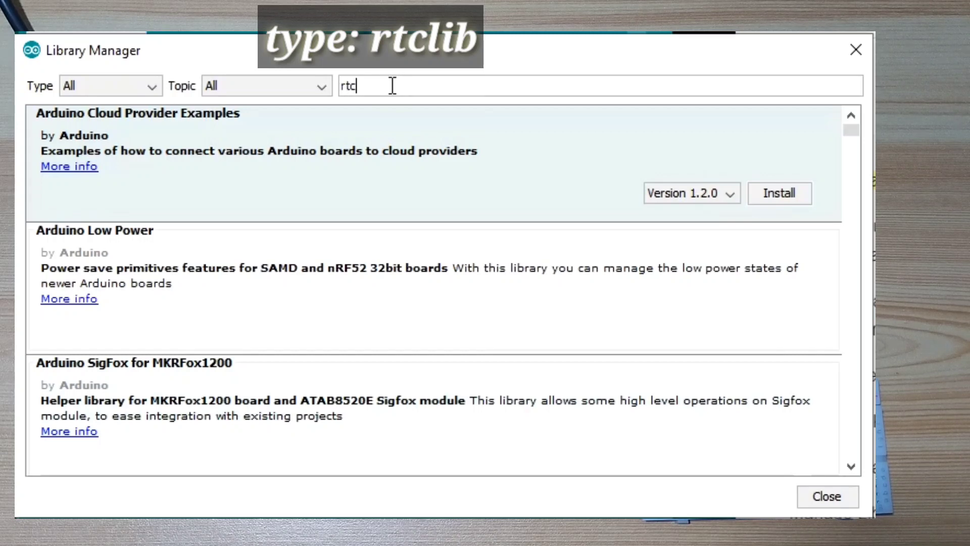
text(lib)
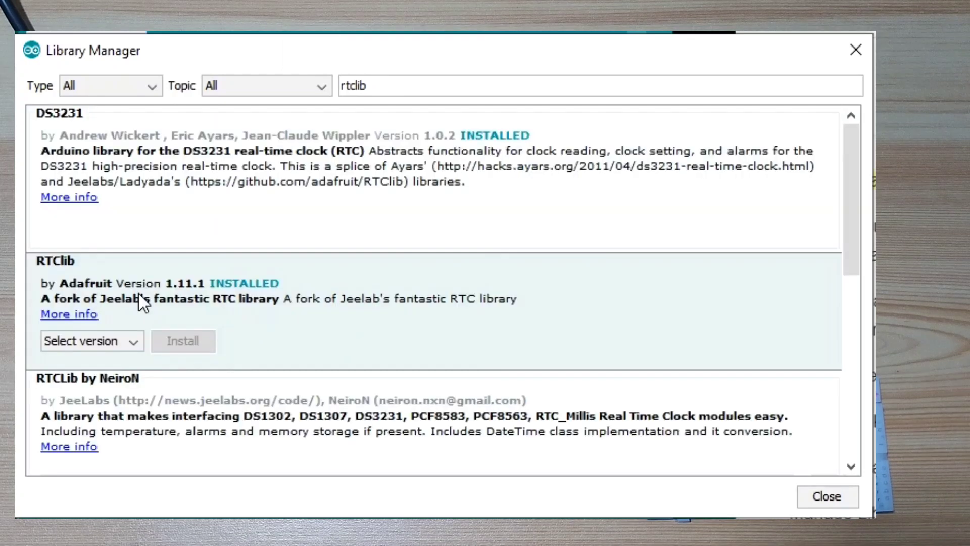
mouse_move(56, 286)
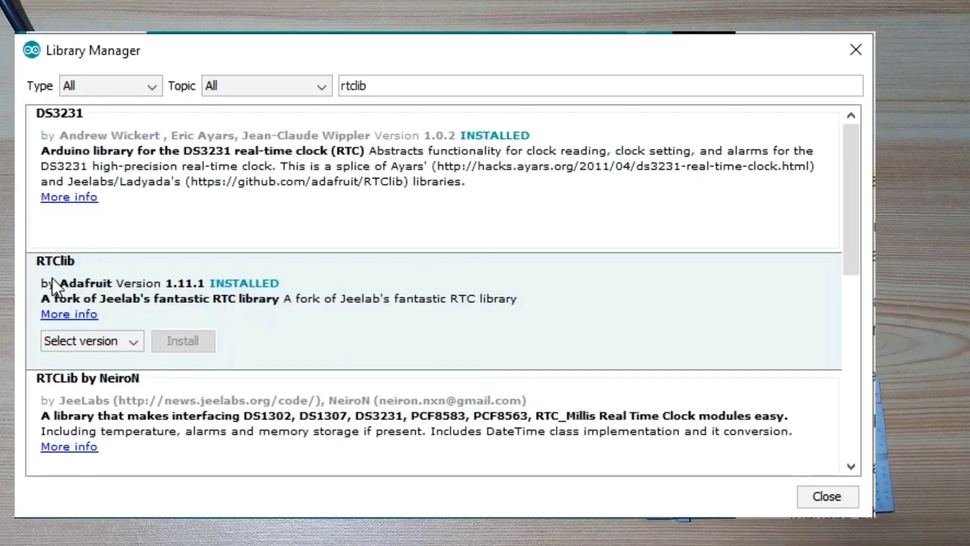
mouse_move(169, 331)
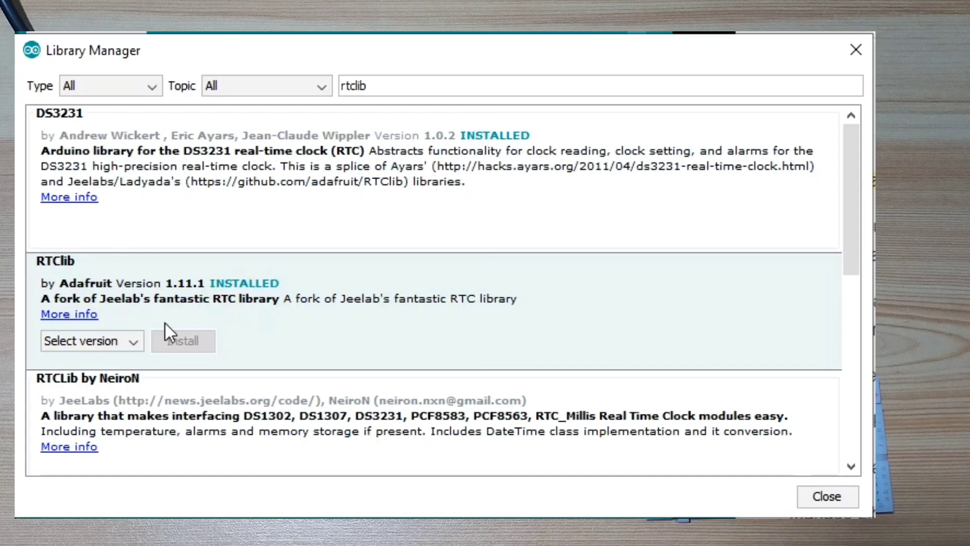
click(412, 414)
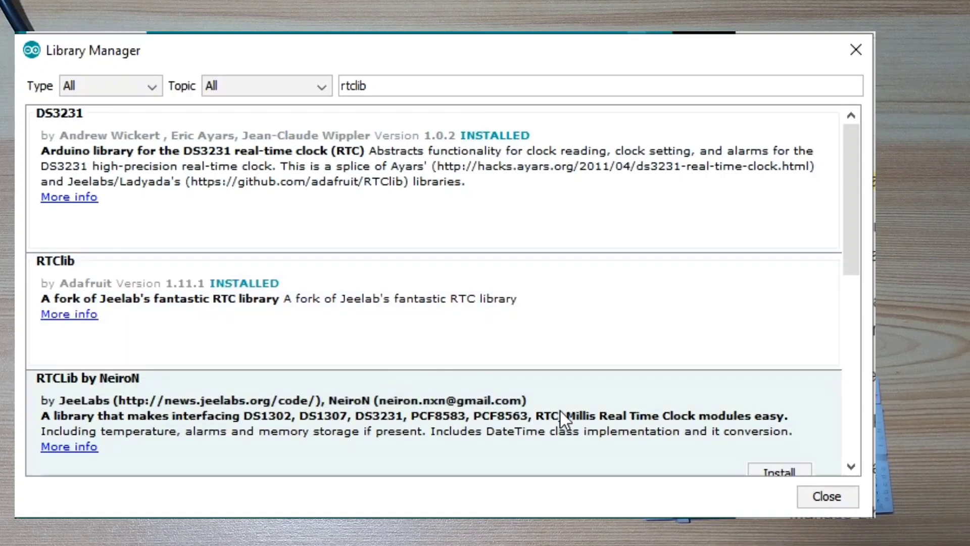
click(825, 496)
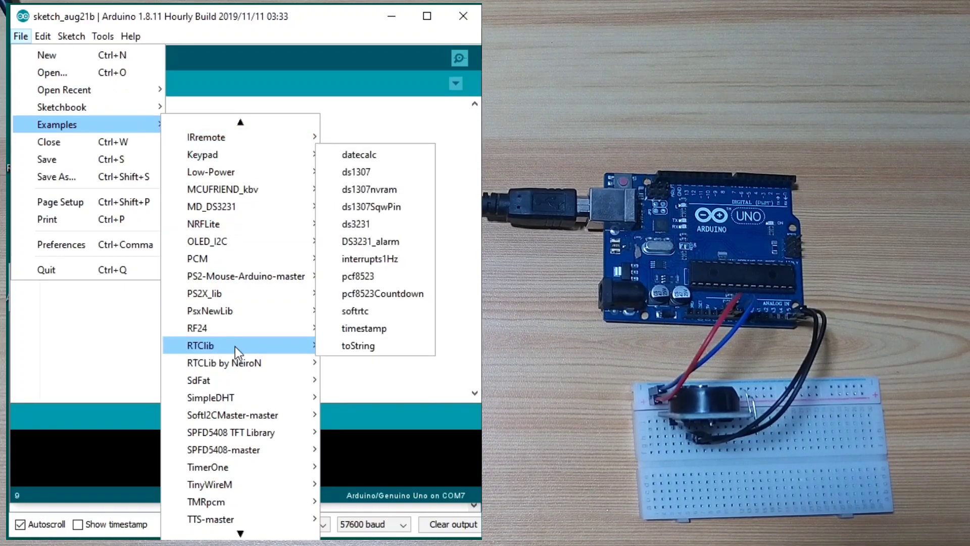
mouse_move(355, 223)
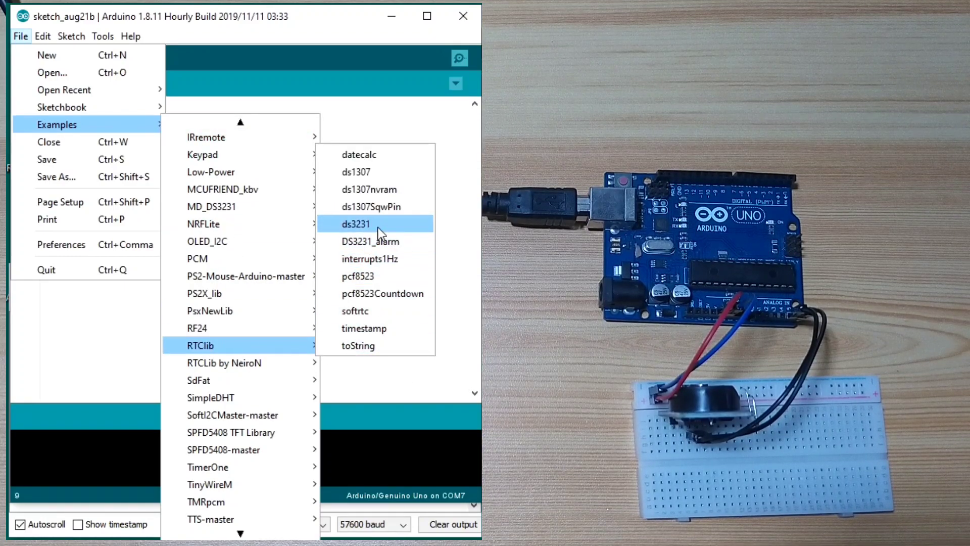
Step: Load the RTClib ds3231 example and move to its rtc.adjust call on line 33
click(356, 224)
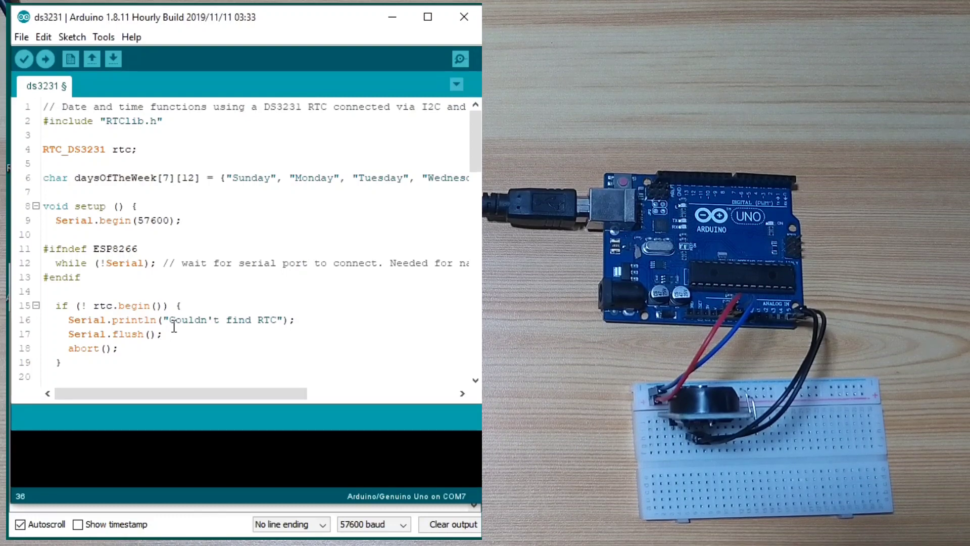
scroll(down, 3)
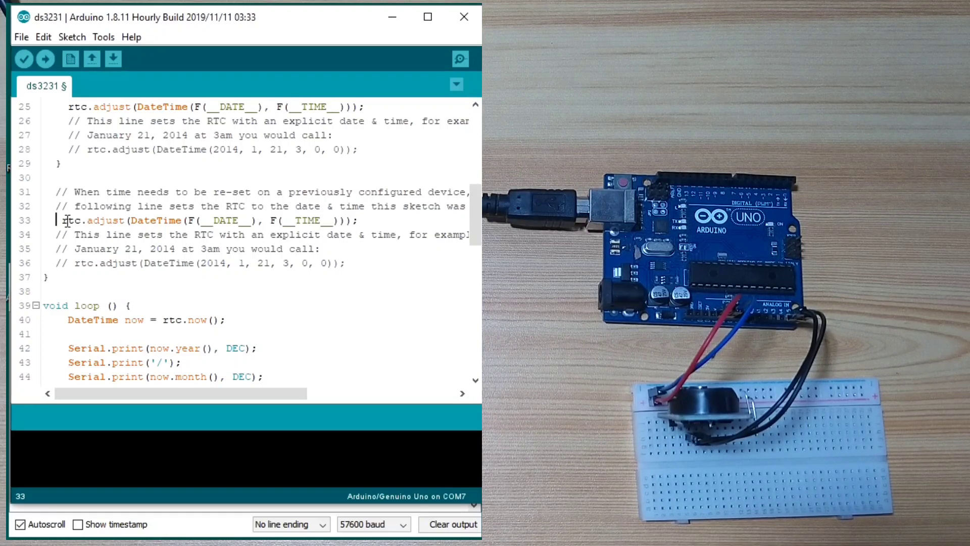
click(45, 59)
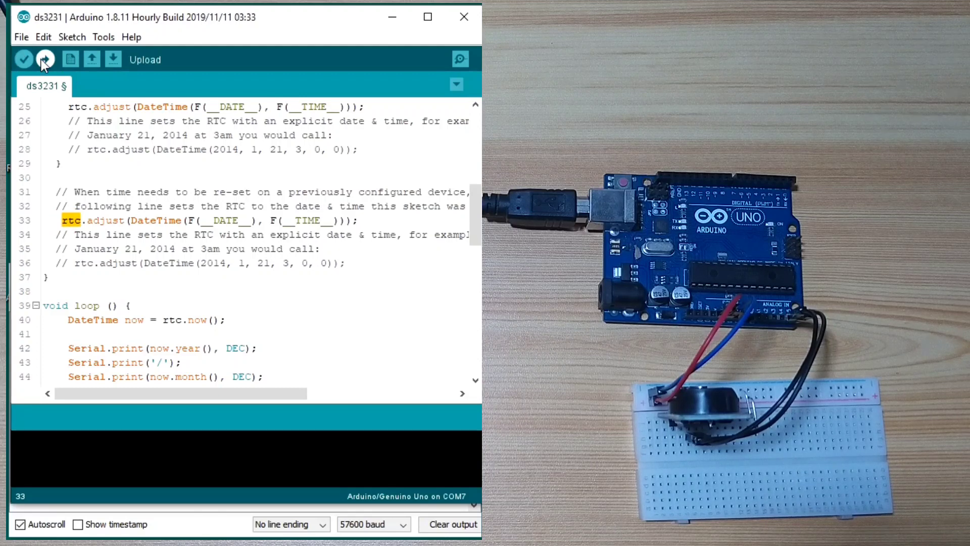
Step: Upload the ds3231 example to the Uno and read its date, time and temperature in the Serial Monitor
click(45, 58)
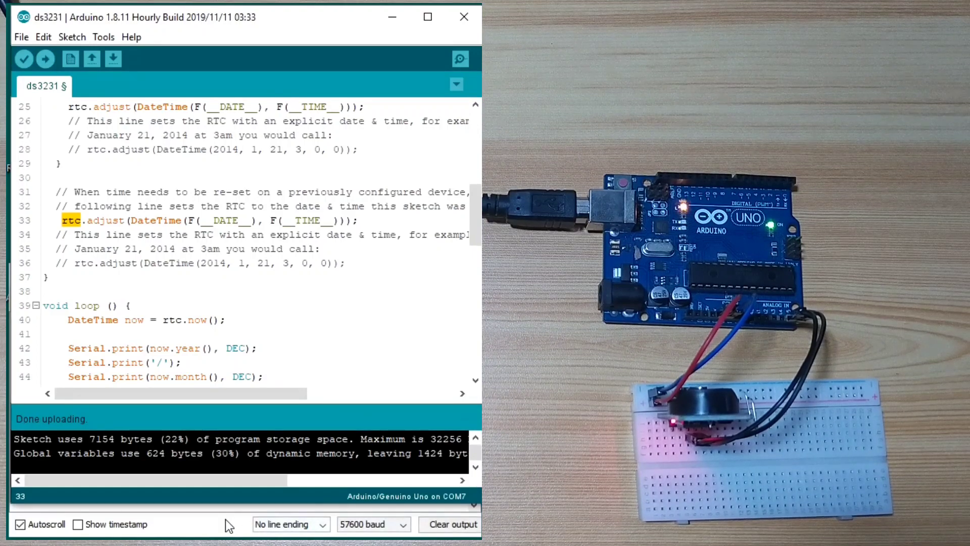
click(459, 59)
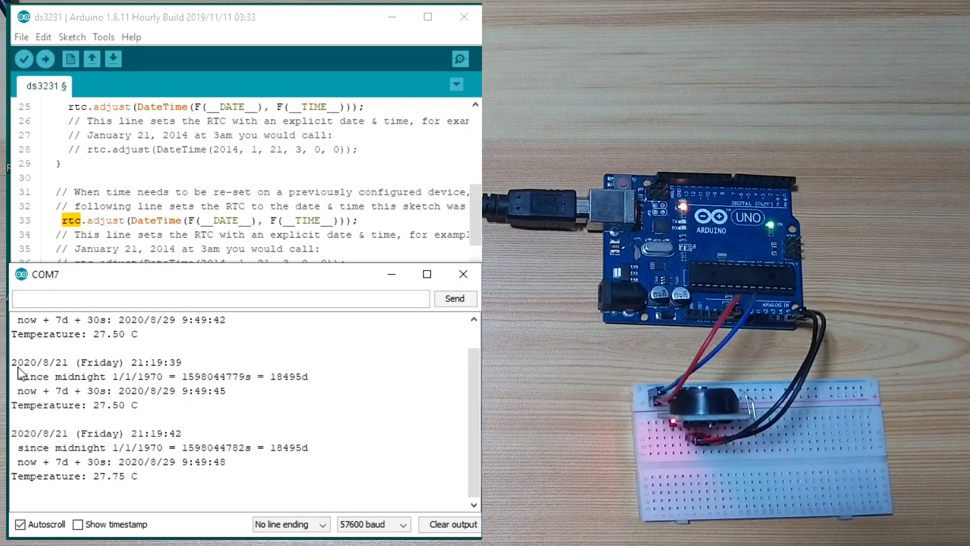
mouse_move(110, 379)
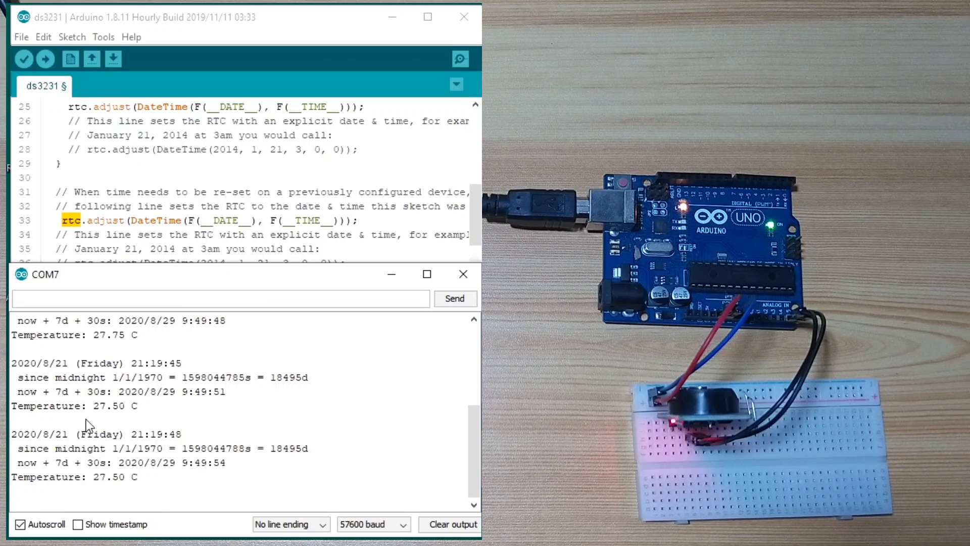
double_click(116, 406)
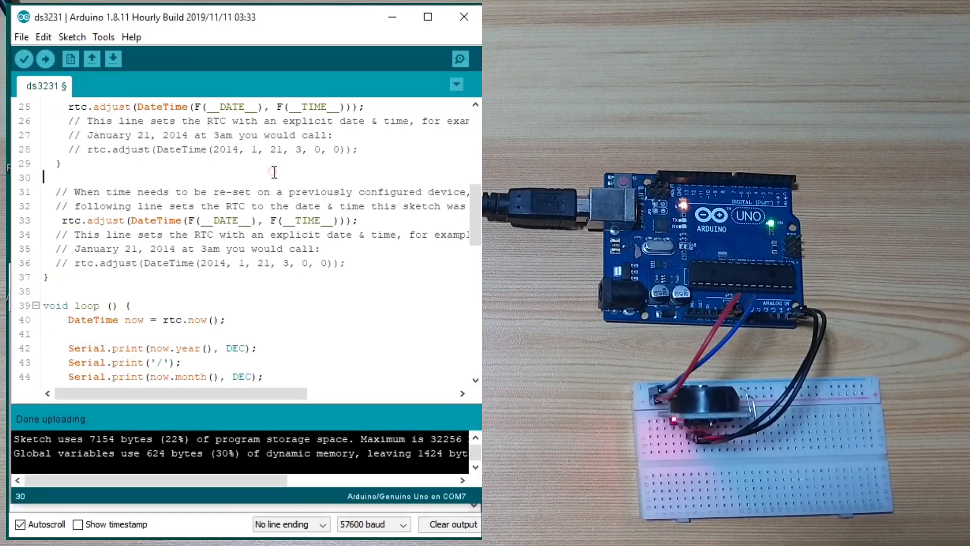
Step: Review the rtc object declared on line 4 and the setup code that uses it
scroll(up, 3)
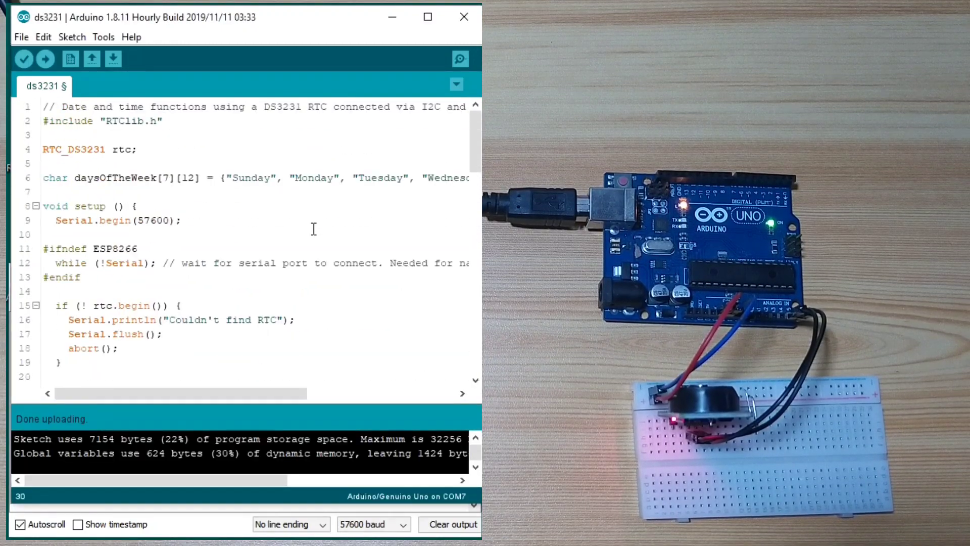
mouse_move(213, 165)
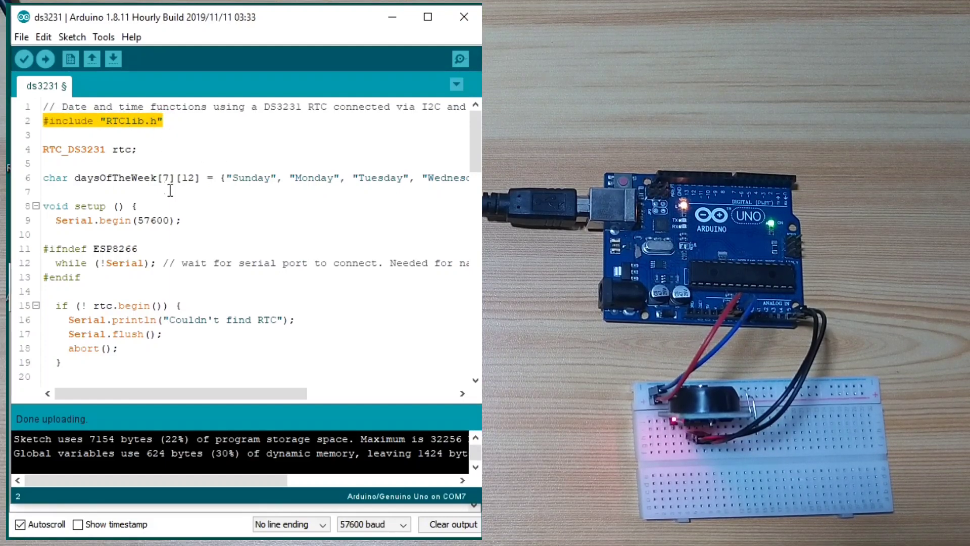
double_click(123, 150)
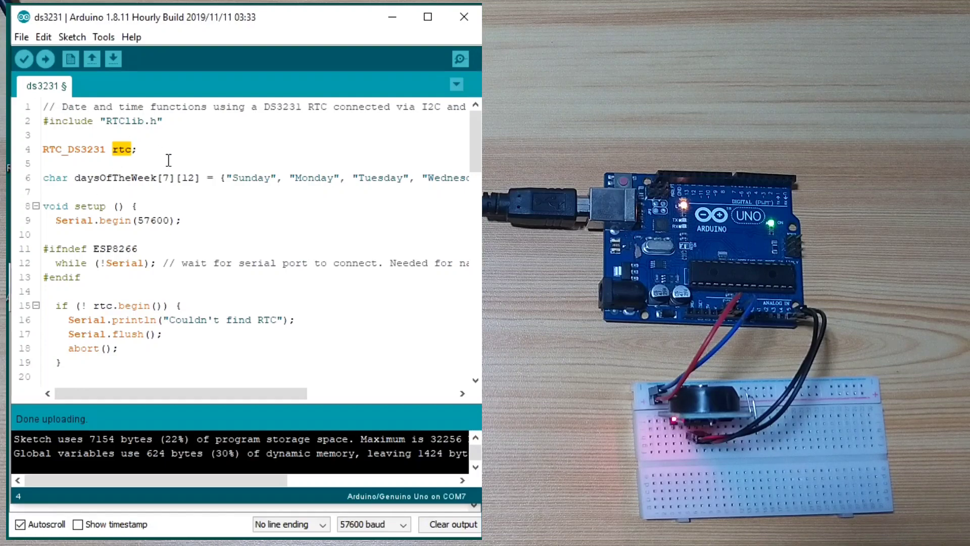
click(123, 149)
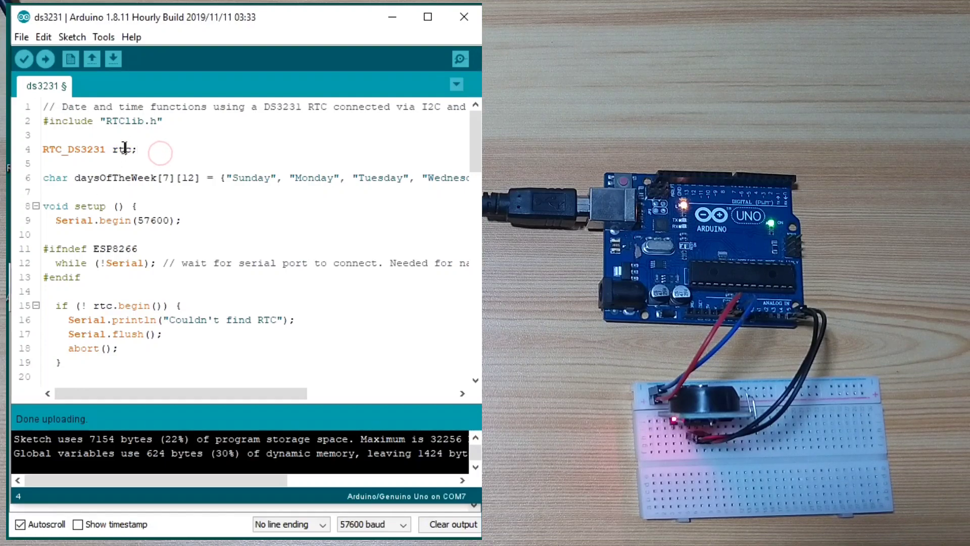
double_click(122, 150)
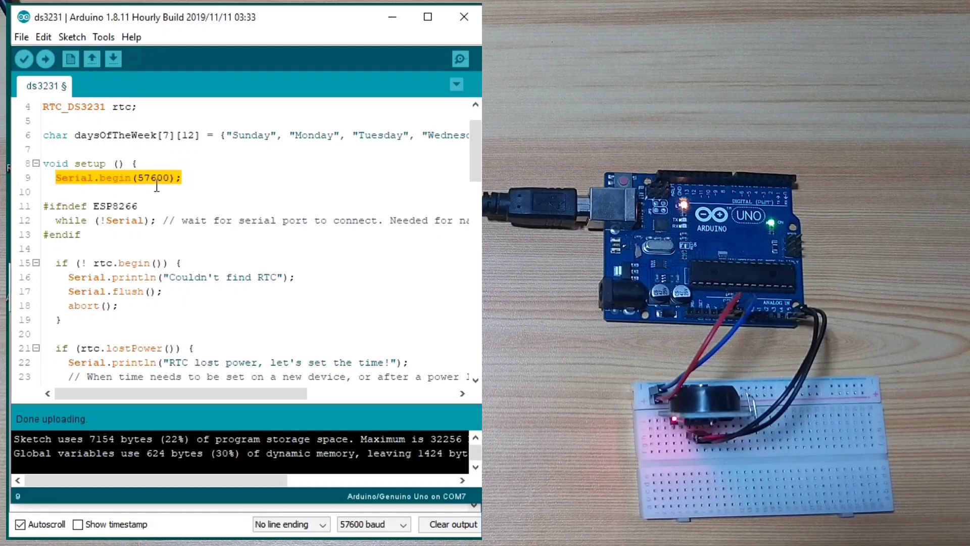
mouse_move(154, 200)
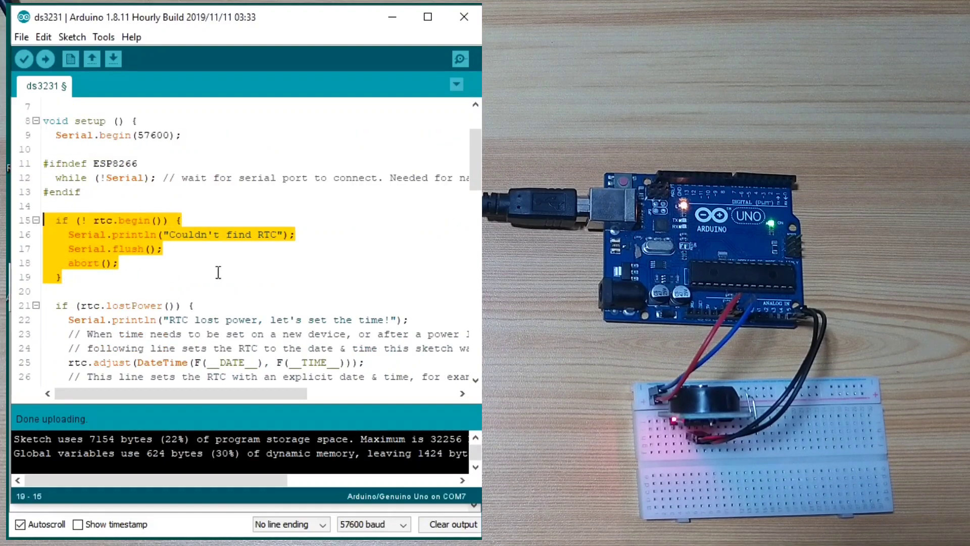
scroll(down, 3)
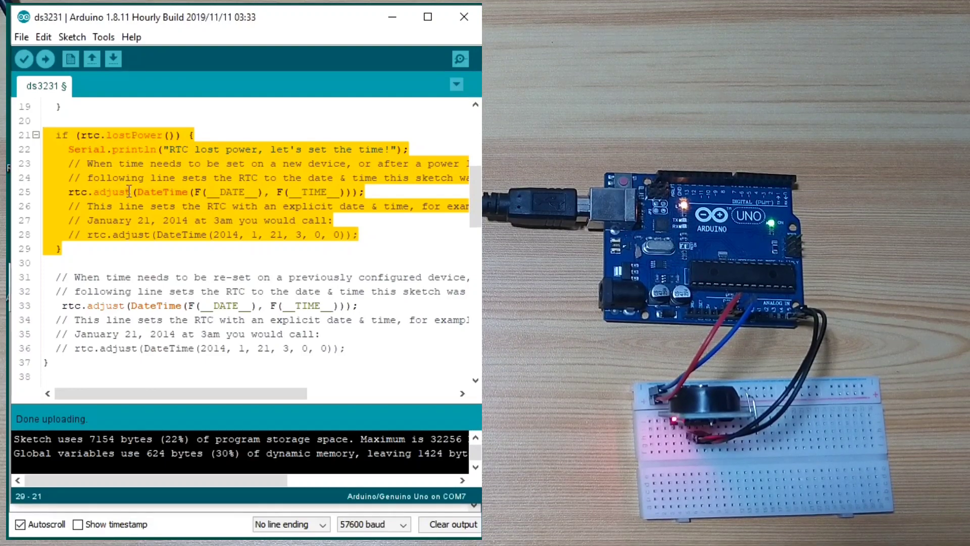
click(339, 191)
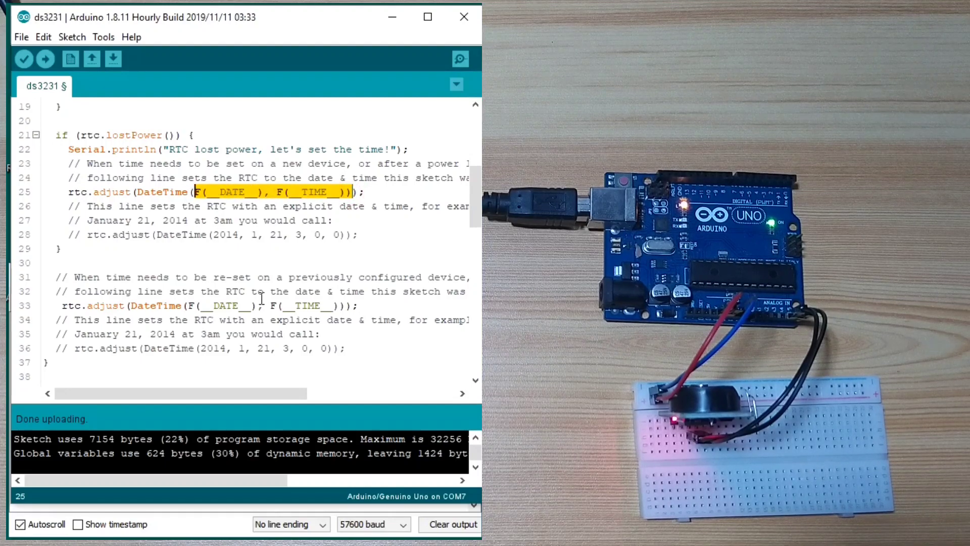
Step: Comment out the rtc.adjust(DateTime(F(__DATE__), F(__TIME__))) call on line 33 with //
scroll(down, 3)
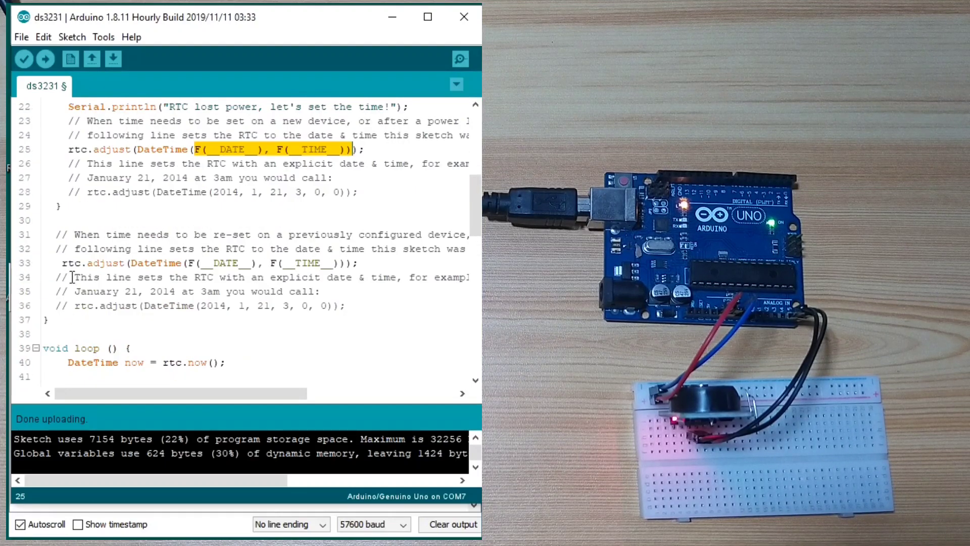
click(93, 262)
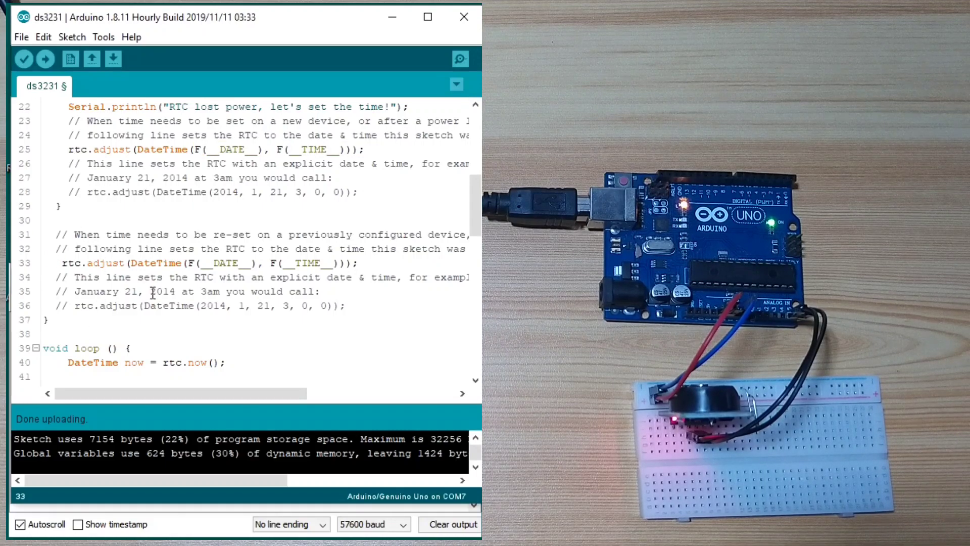
click(92, 262)
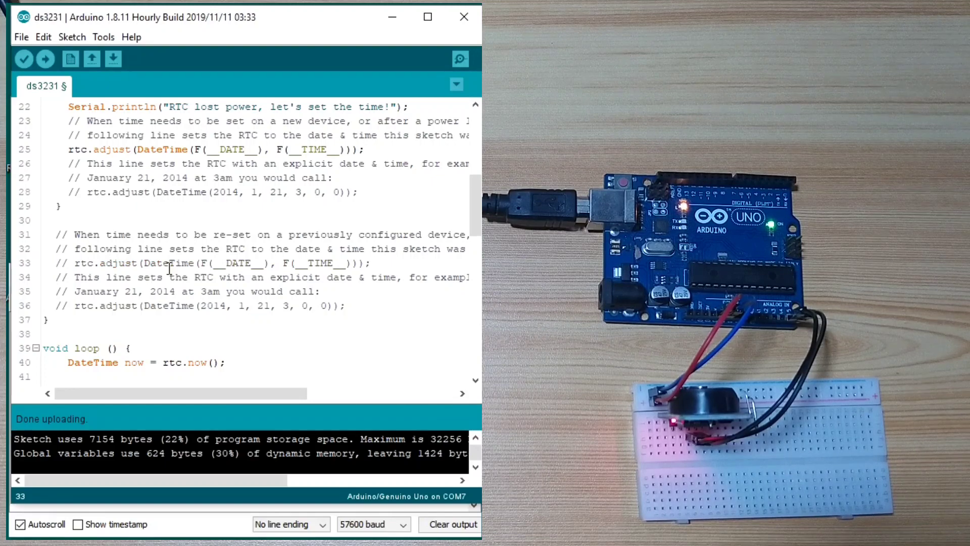
Step: Bring the Serial Monitor readings (dates, Friday, times, 28.00 C) to the front beside the sketch
scroll(down, 3)
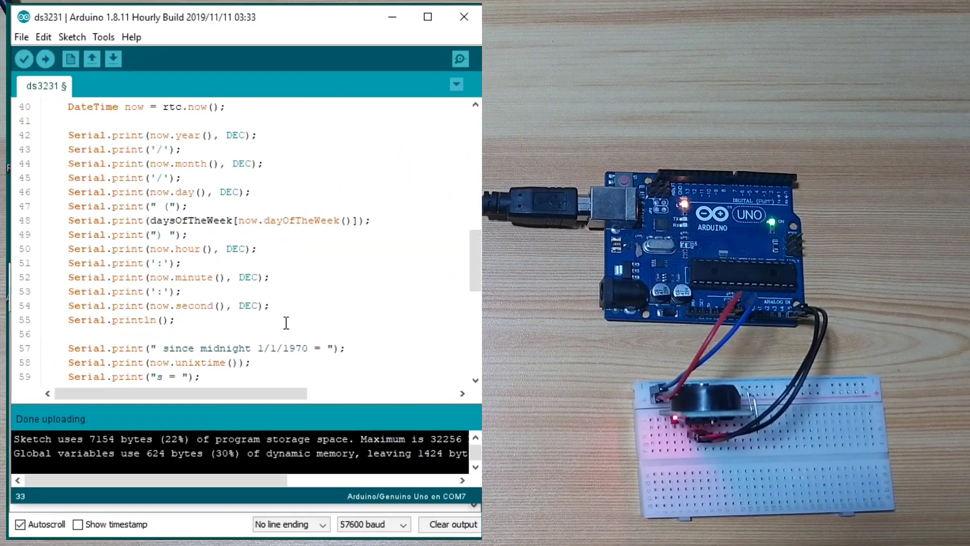
scroll(up, 3)
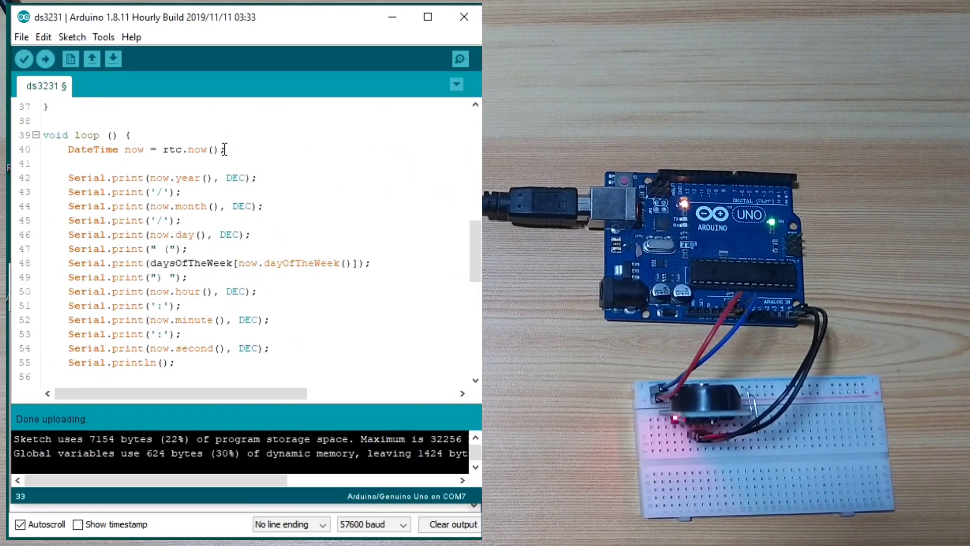
triple_click(146, 149)
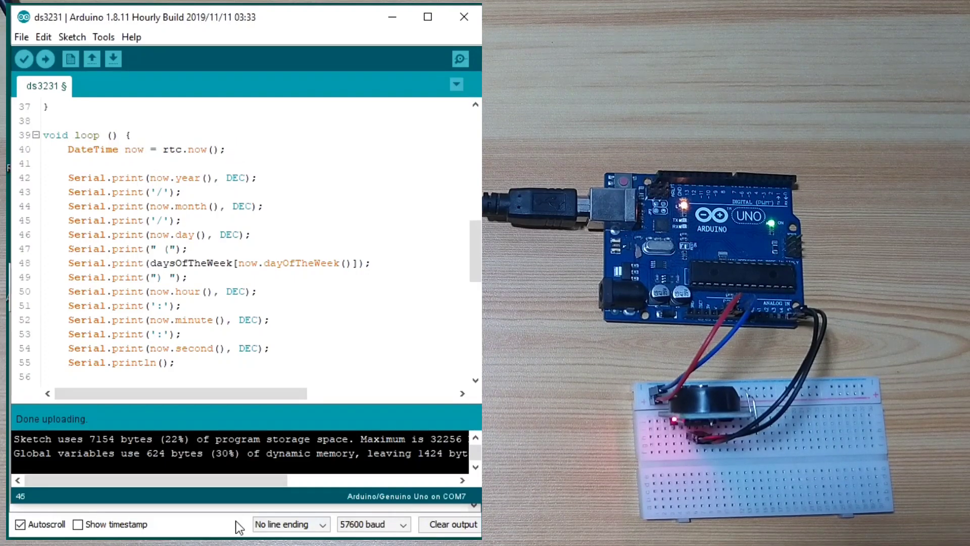
click(460, 59)
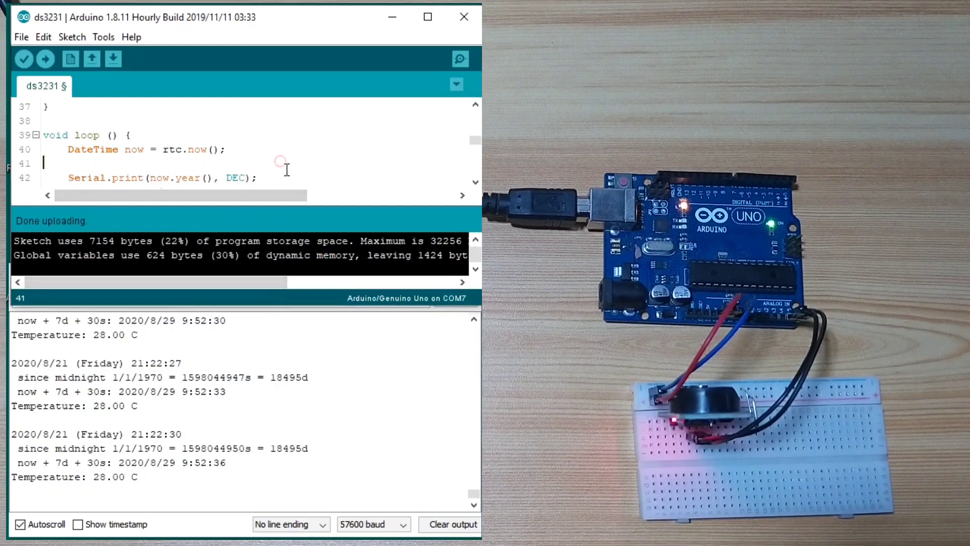
Step: Locate the day-of-week print code inside loop() that produces those readings
scroll(down, 3)
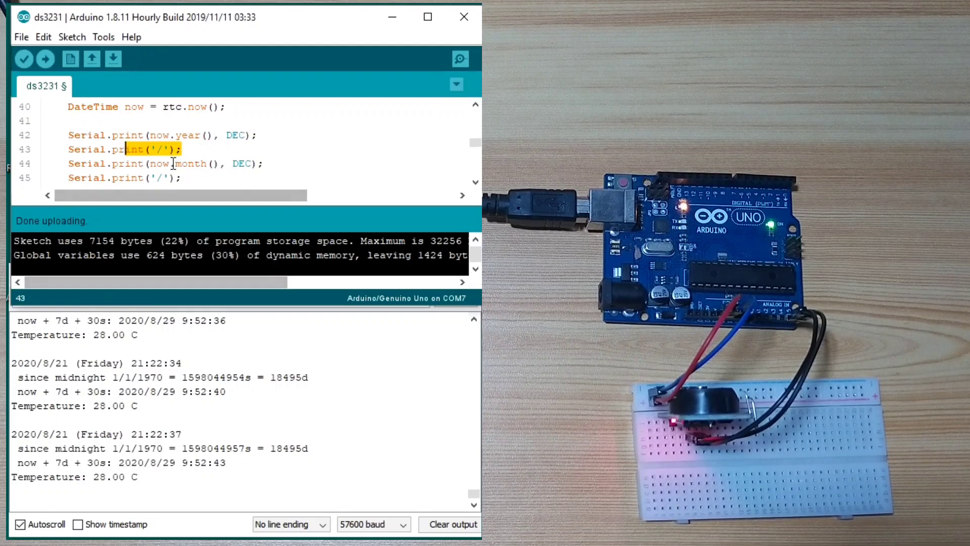
scroll(down, 3)
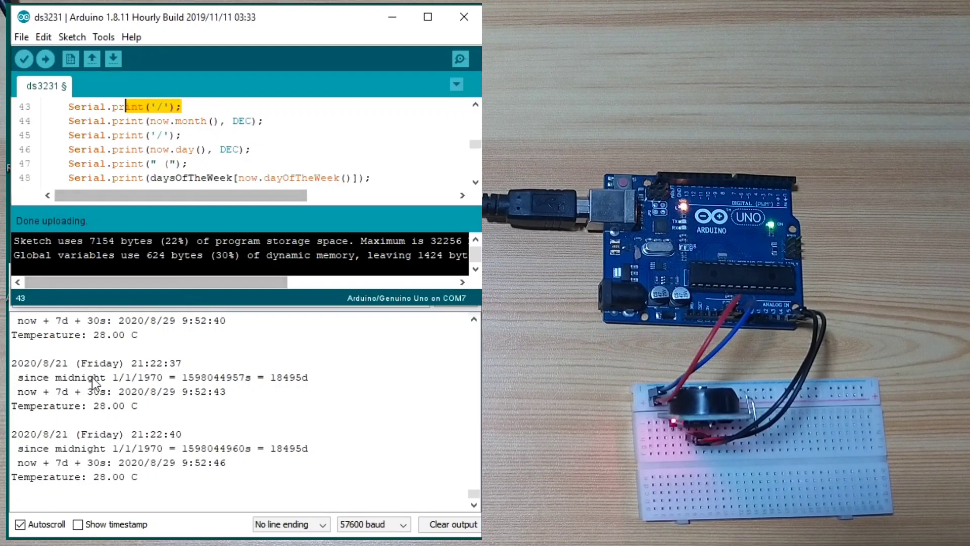
scroll(down, 3)
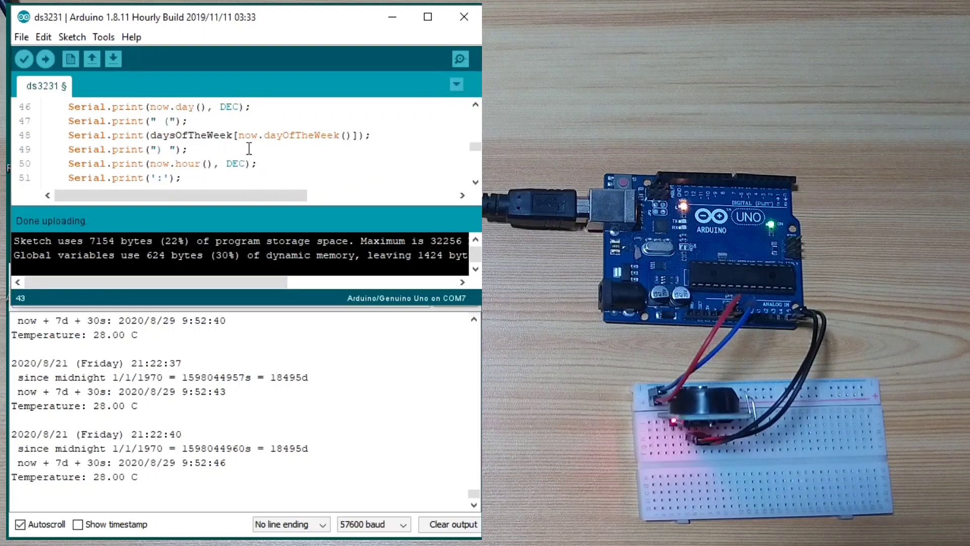
double_click(232, 164)
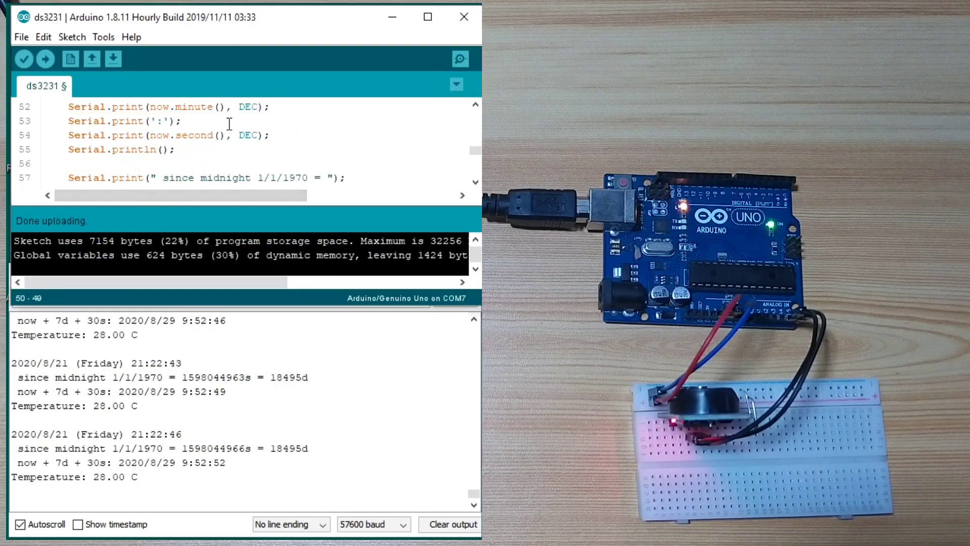
scroll(down, 3)
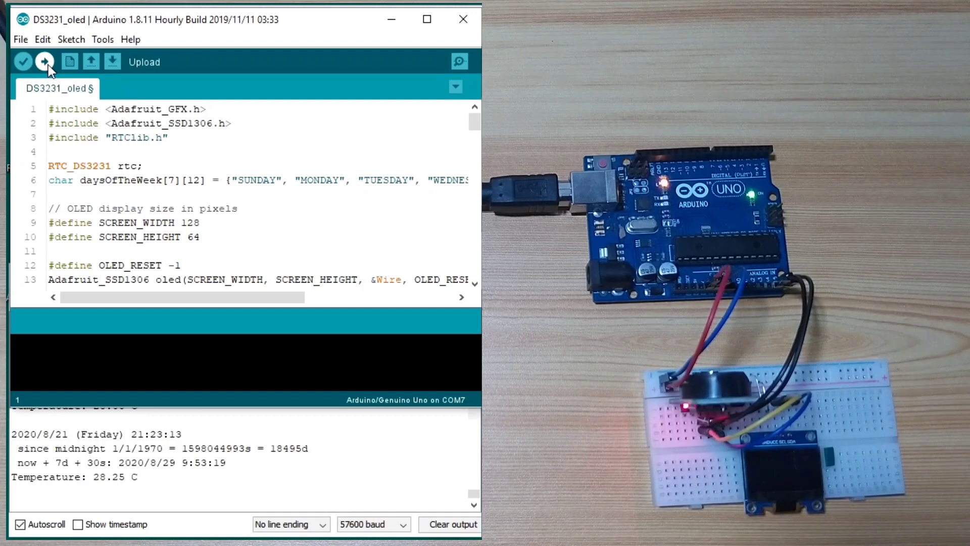
click(45, 61)
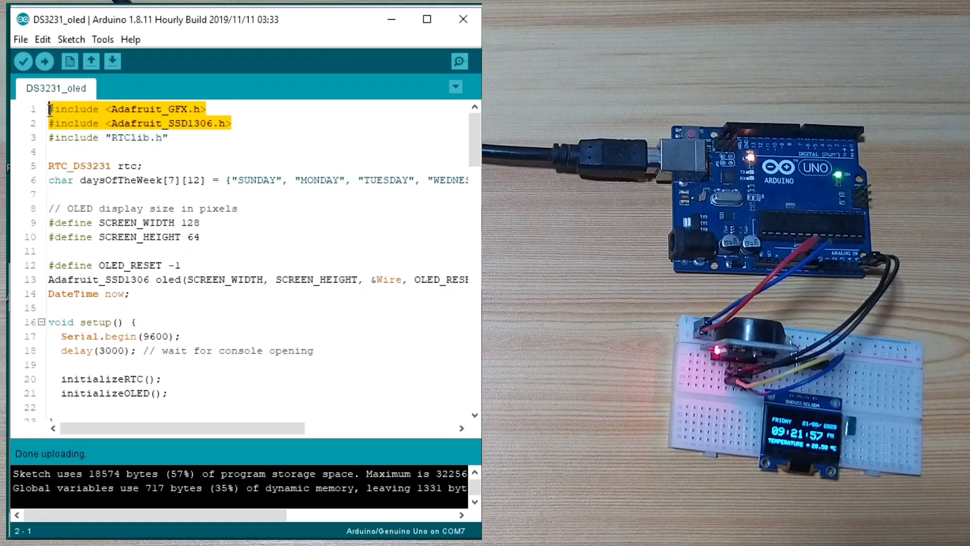
click(108, 137)
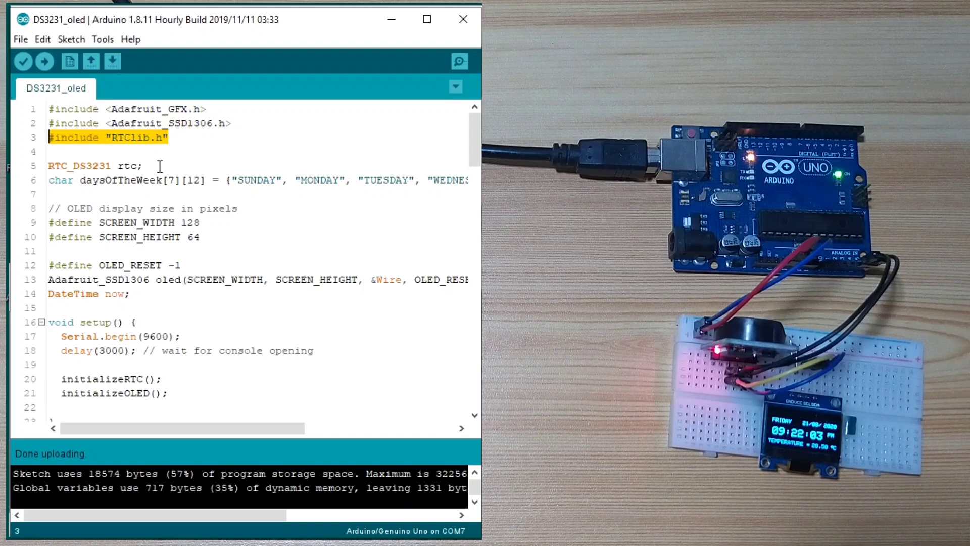
double_click(124, 166)
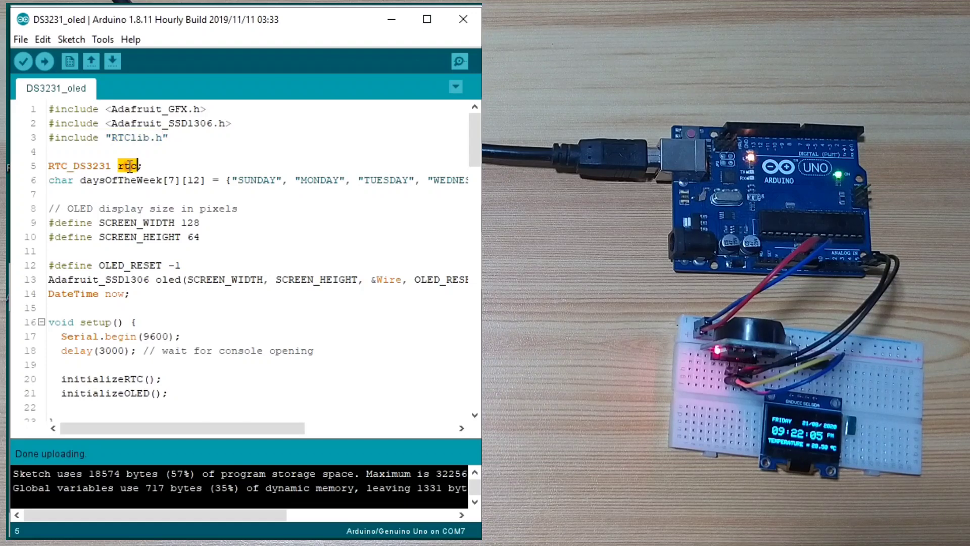
click(138, 194)
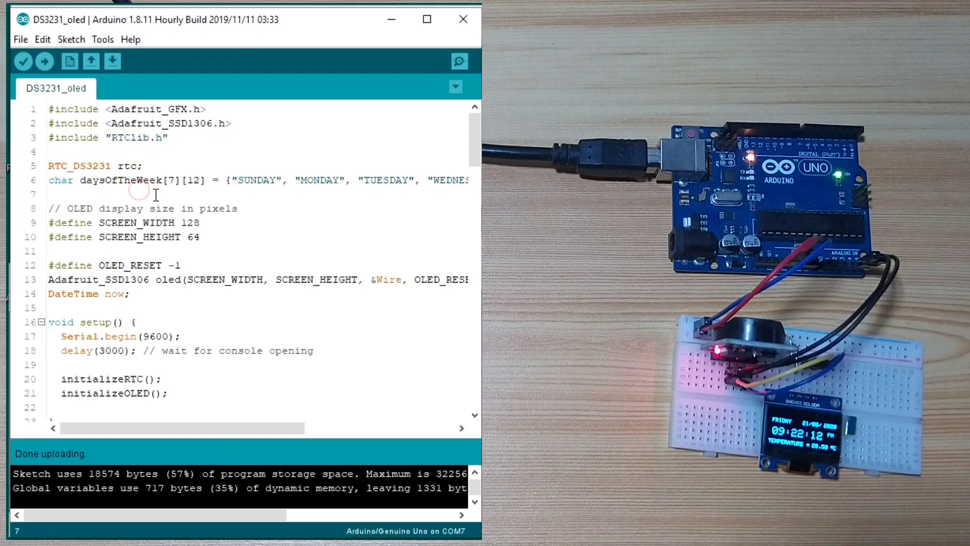
mouse_move(108, 186)
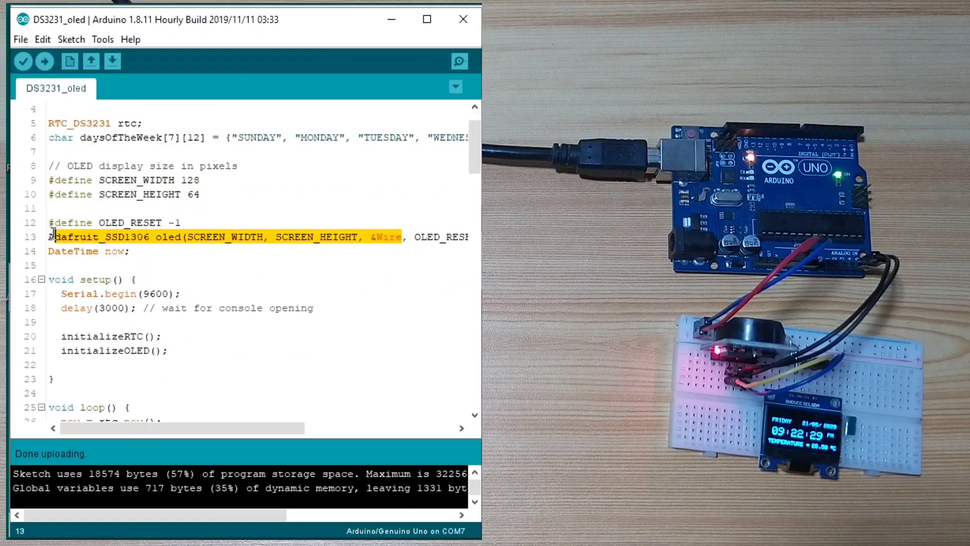
double_click(168, 236)
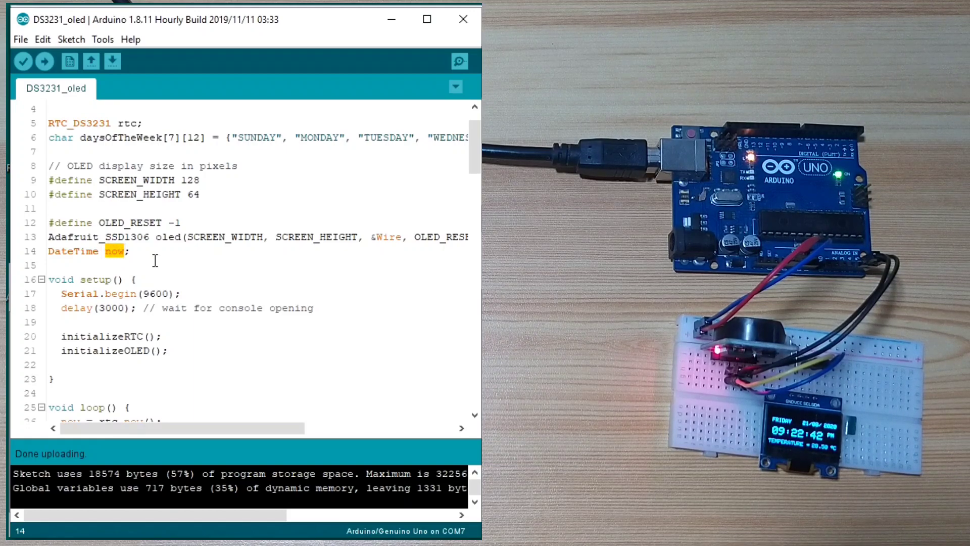
scroll(down, 3)
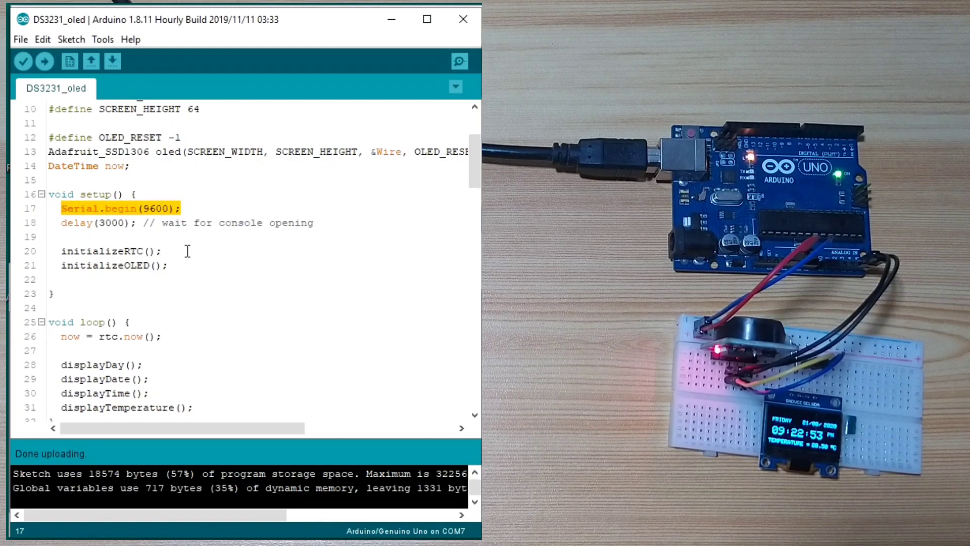
mouse_move(169, 242)
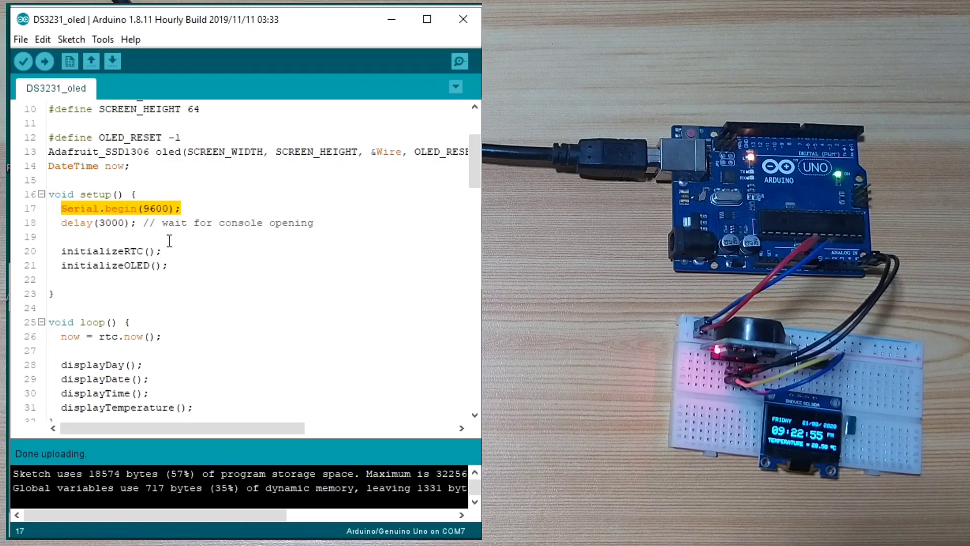
click(79, 222)
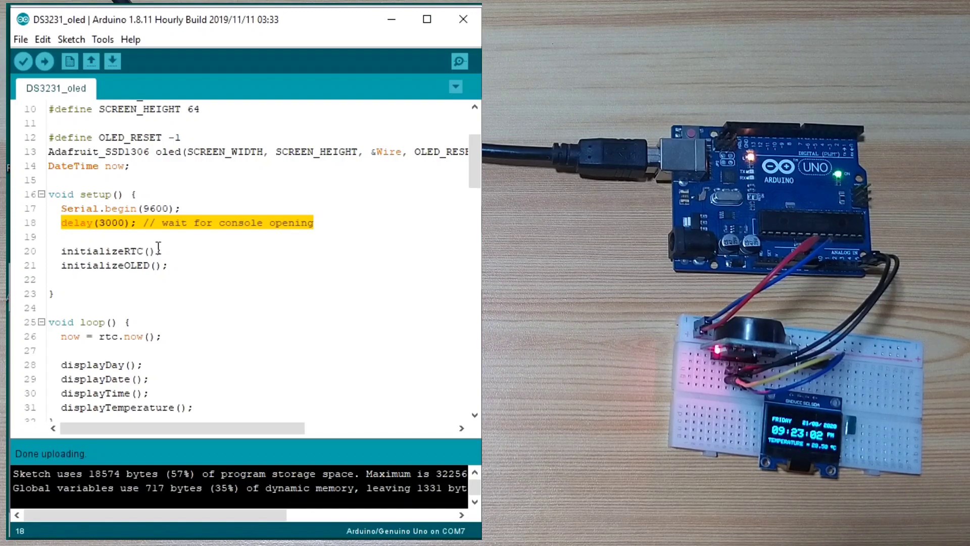
click(107, 250)
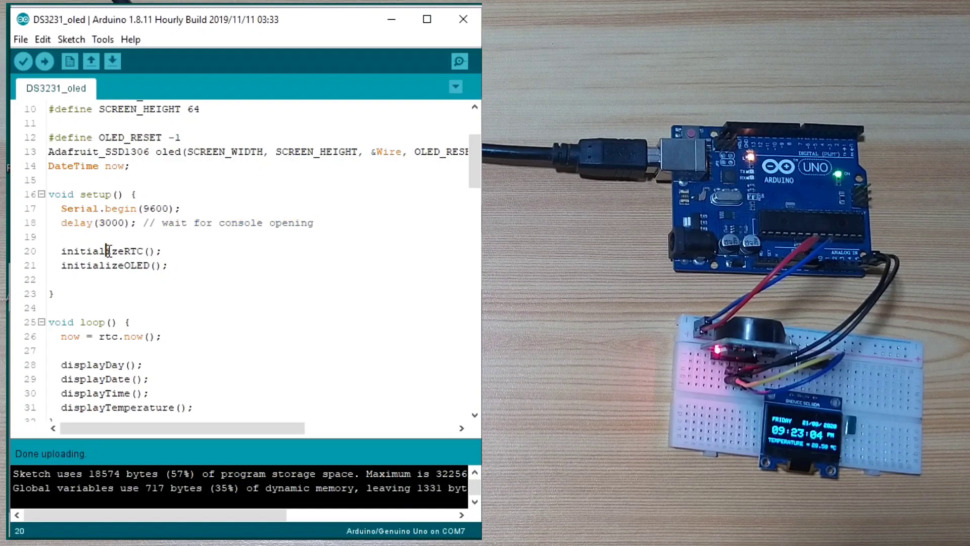
scroll(down, 3)
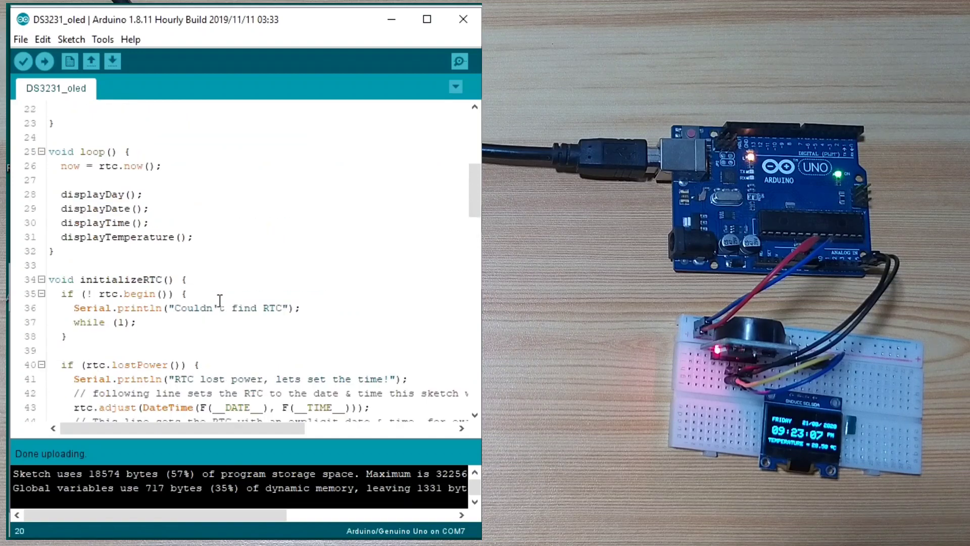
scroll(down, 3)
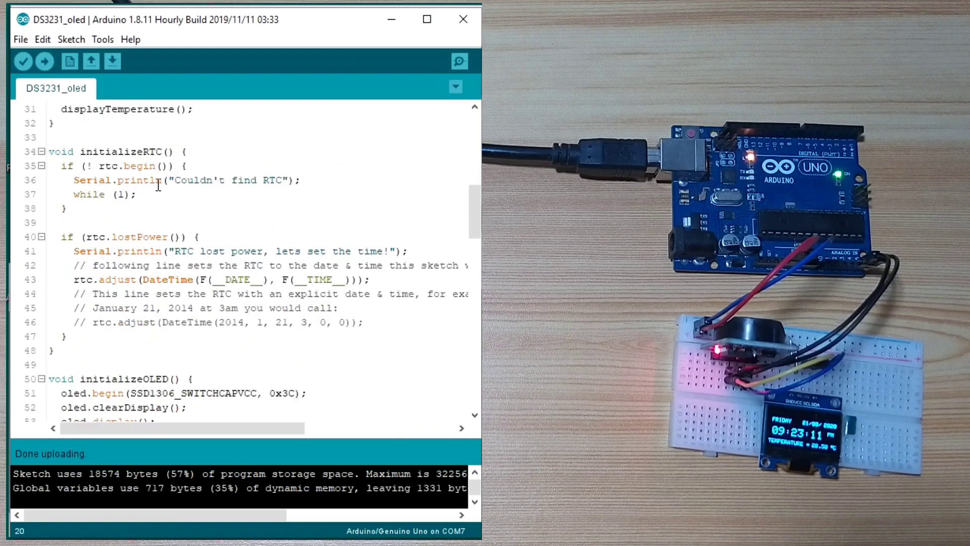
double_click(141, 166)
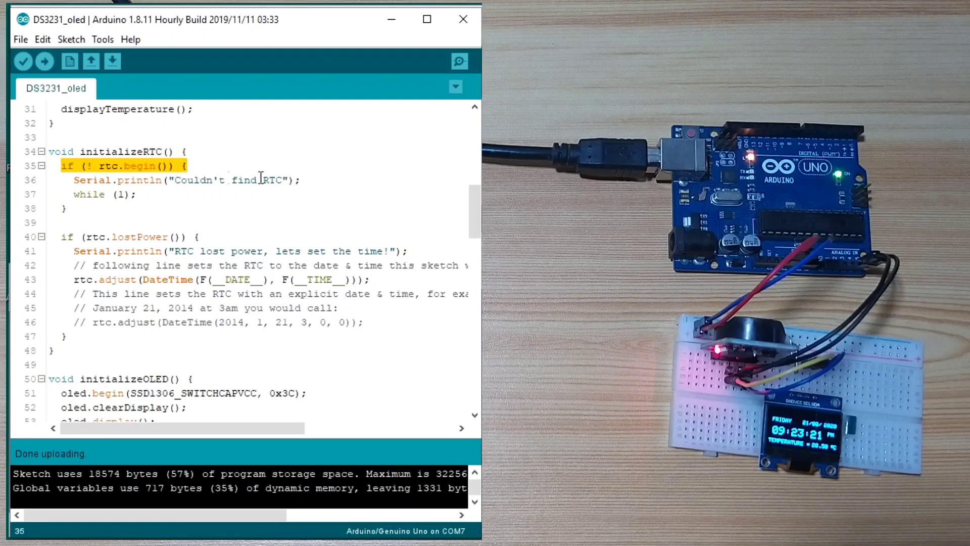
click(185, 180)
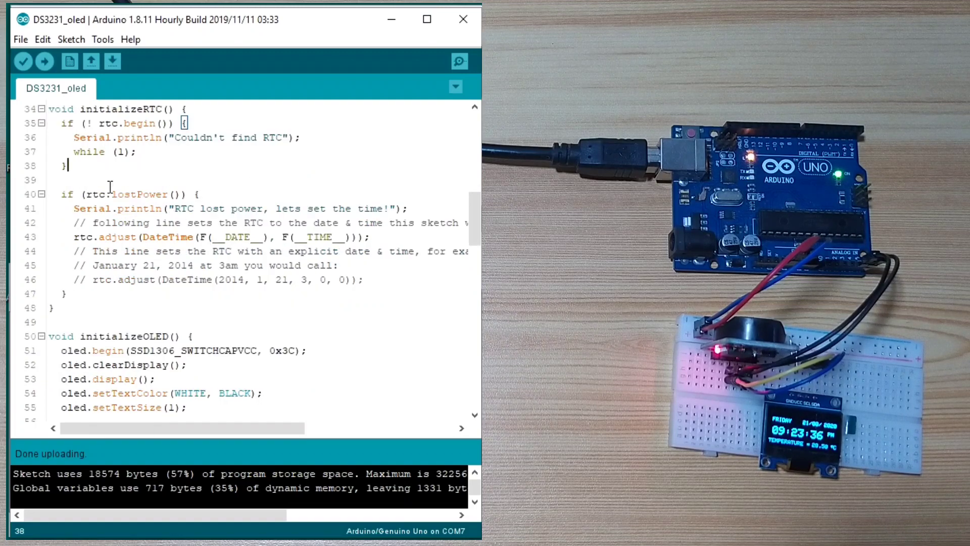
double_click(148, 194)
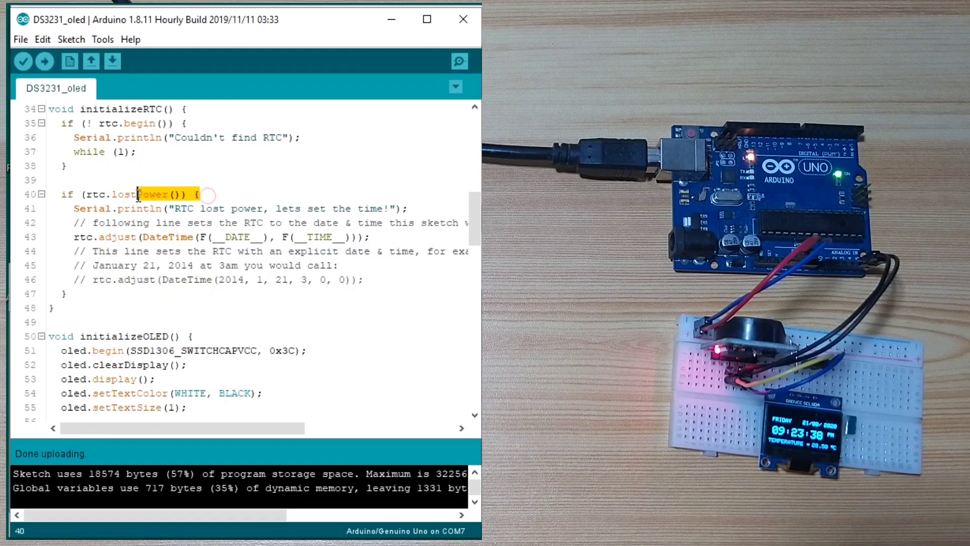
triple_click(123, 194)
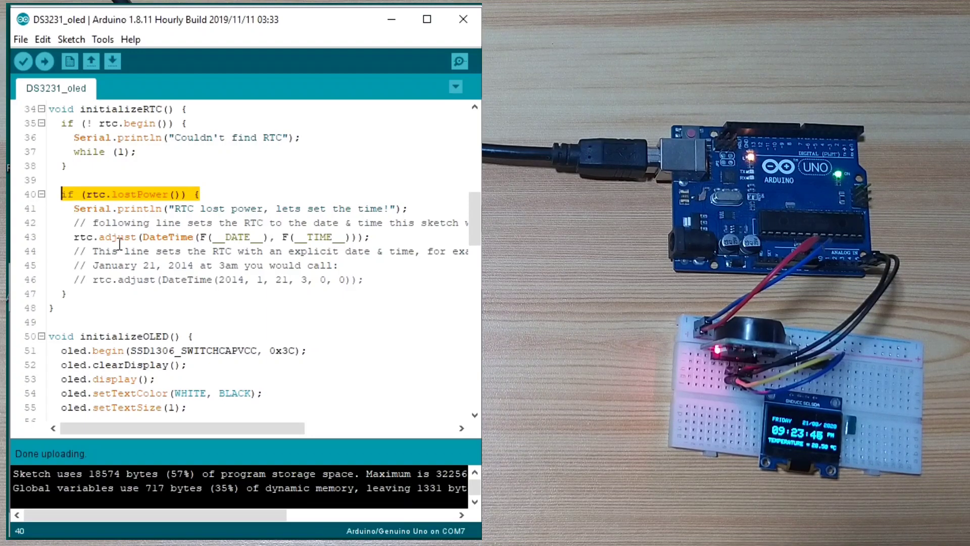
scroll(up, 3)
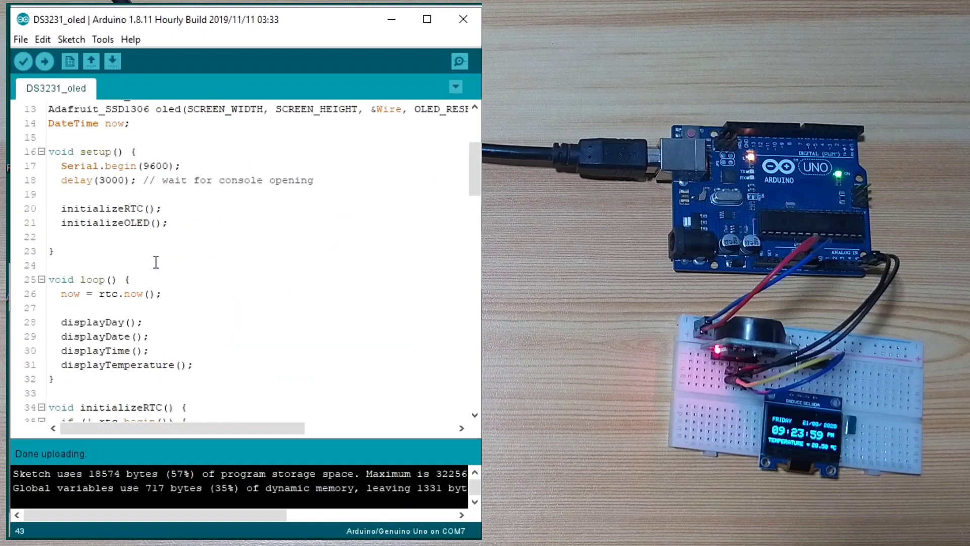
scroll(up, 3)
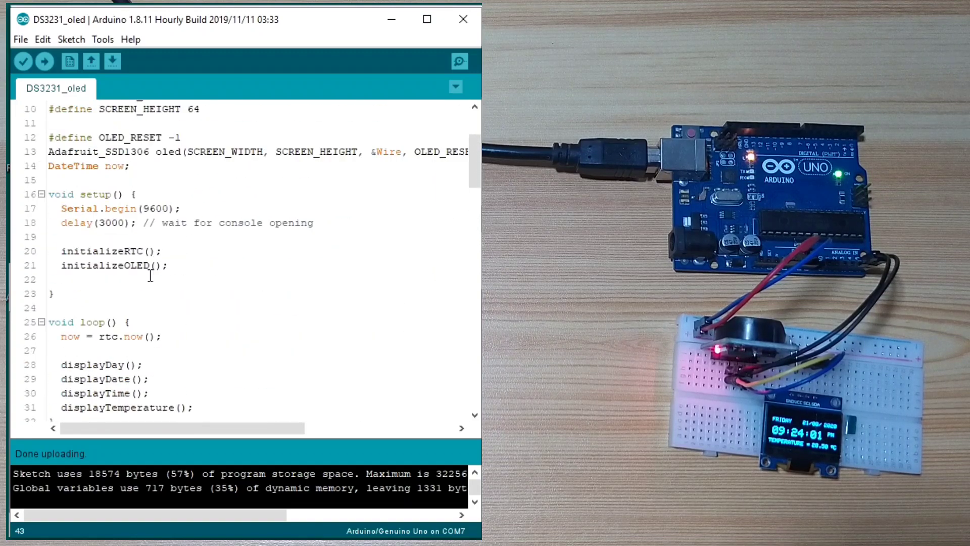
scroll(down, 3)
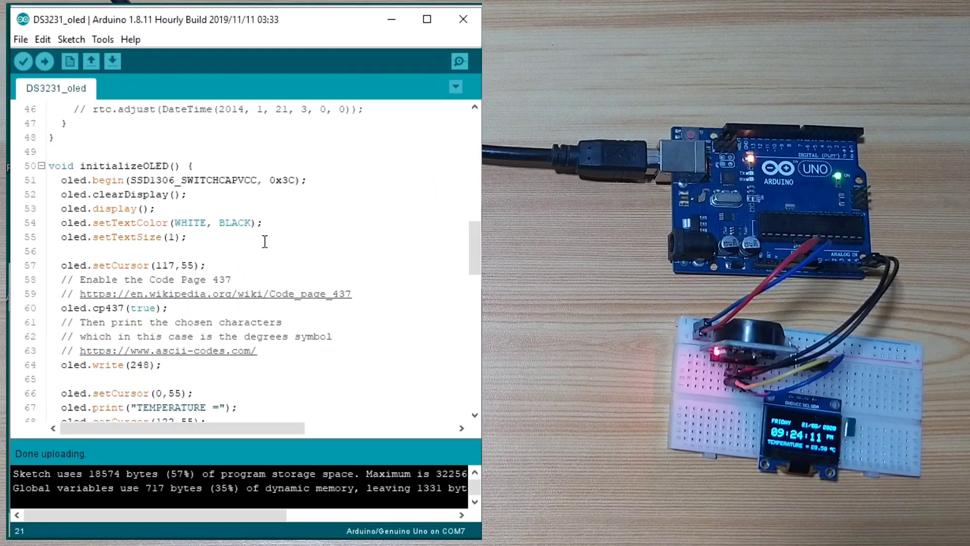
double_click(210, 180)
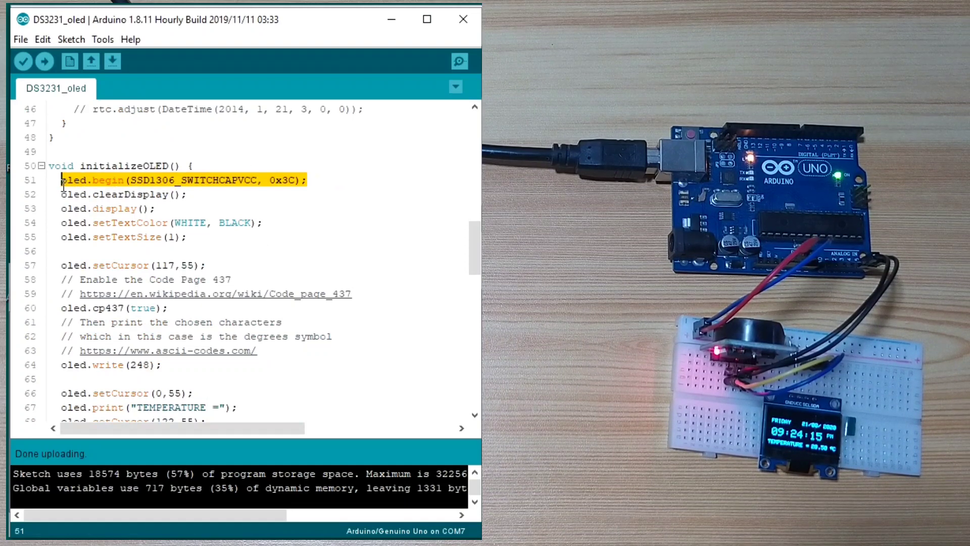
double_click(282, 180)
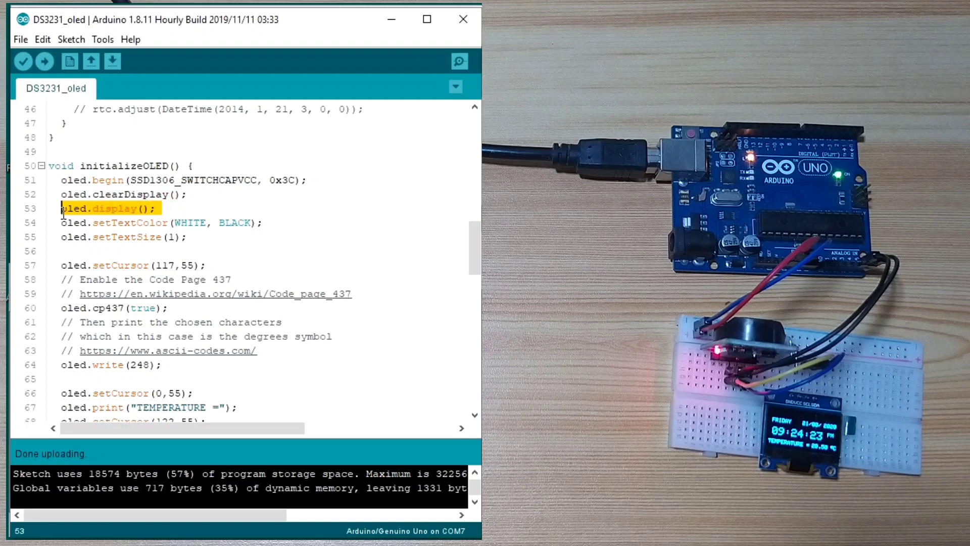
mouse_move(262, 273)
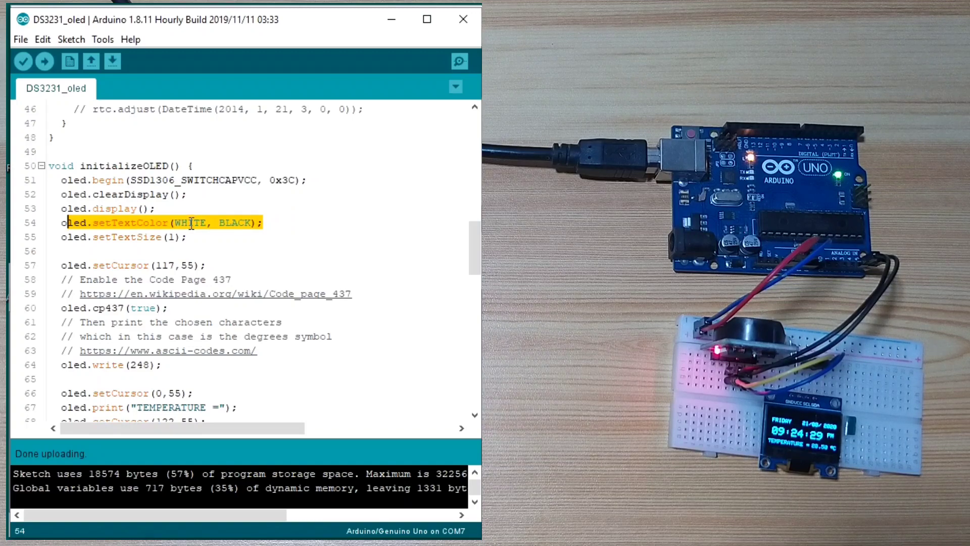
mouse_move(194, 242)
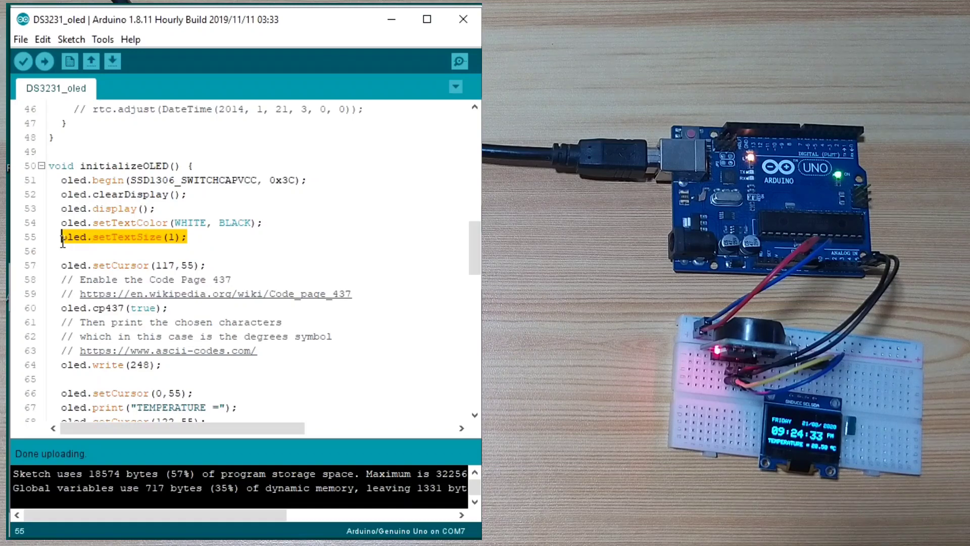
scroll(down, 3)
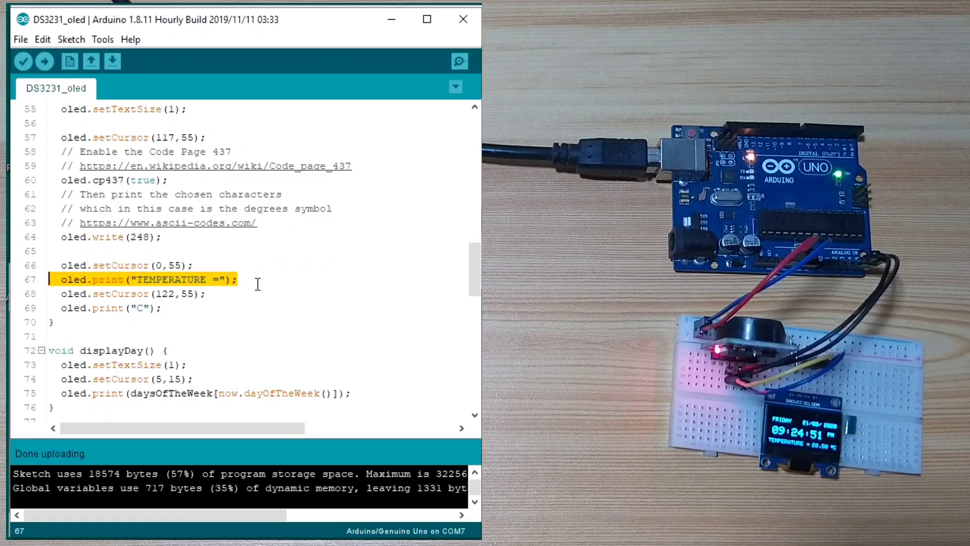
double_click(173, 279)
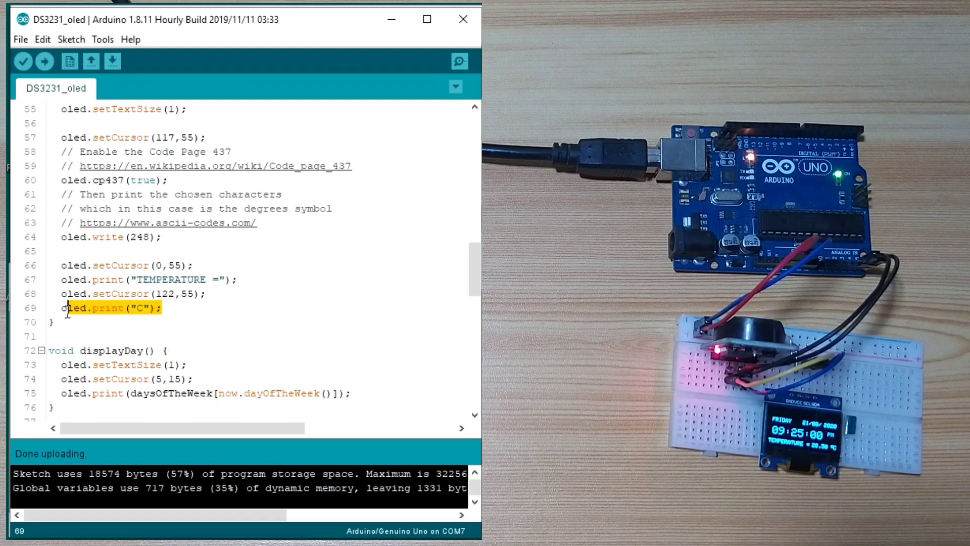
scroll(up, 3)
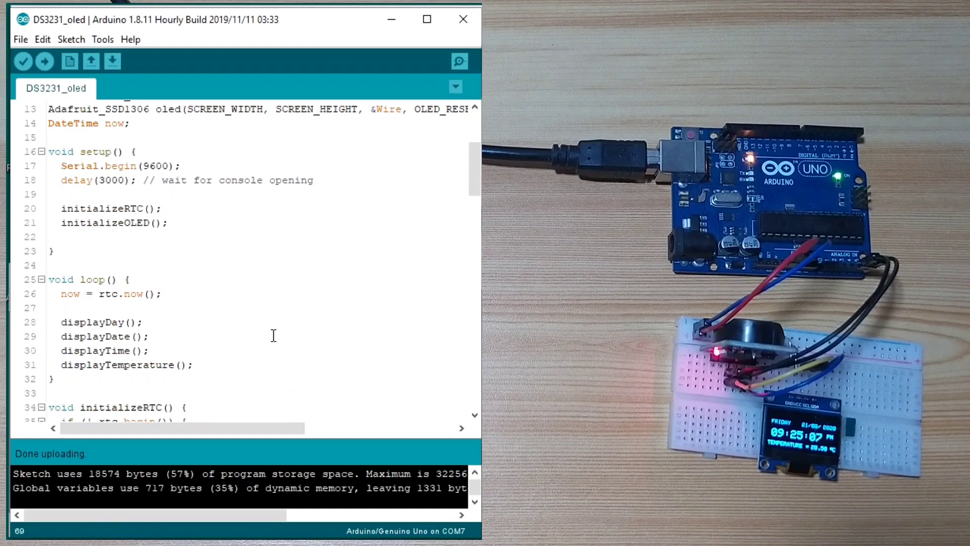
double_click(108, 293)
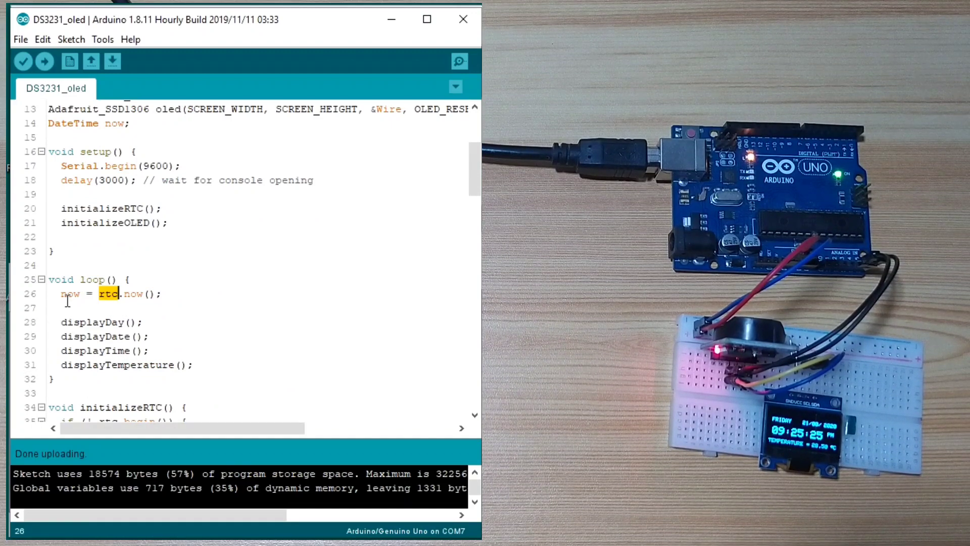
scroll(down, 3)
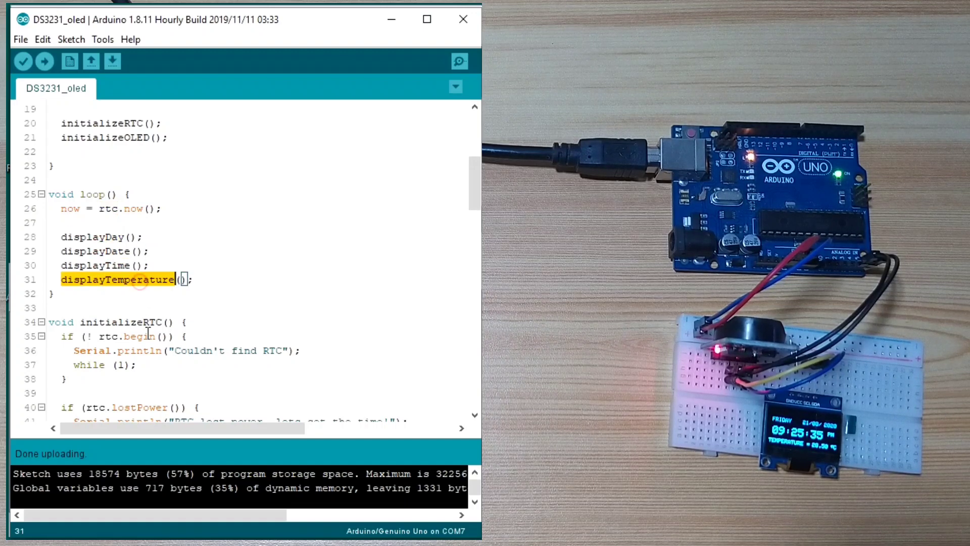
click(88, 236)
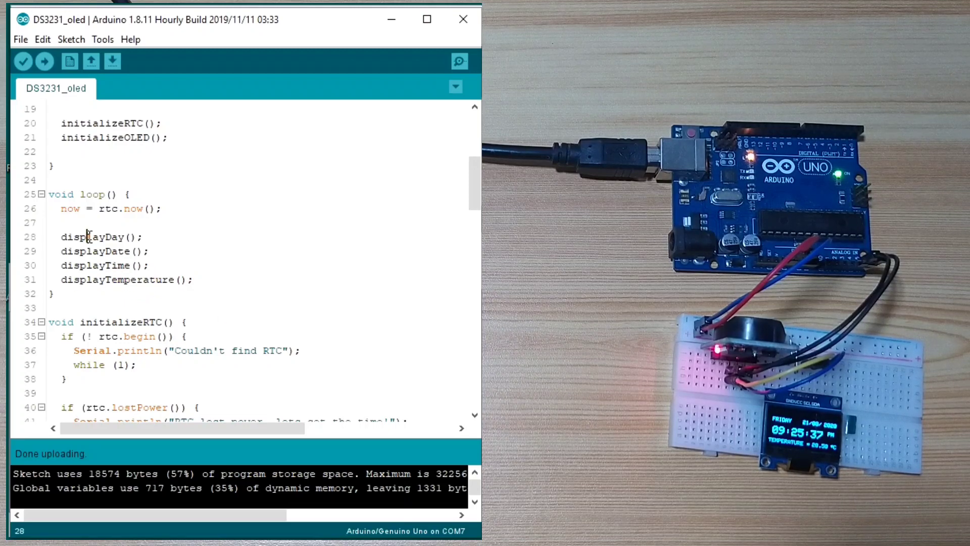
scroll(down, 3)
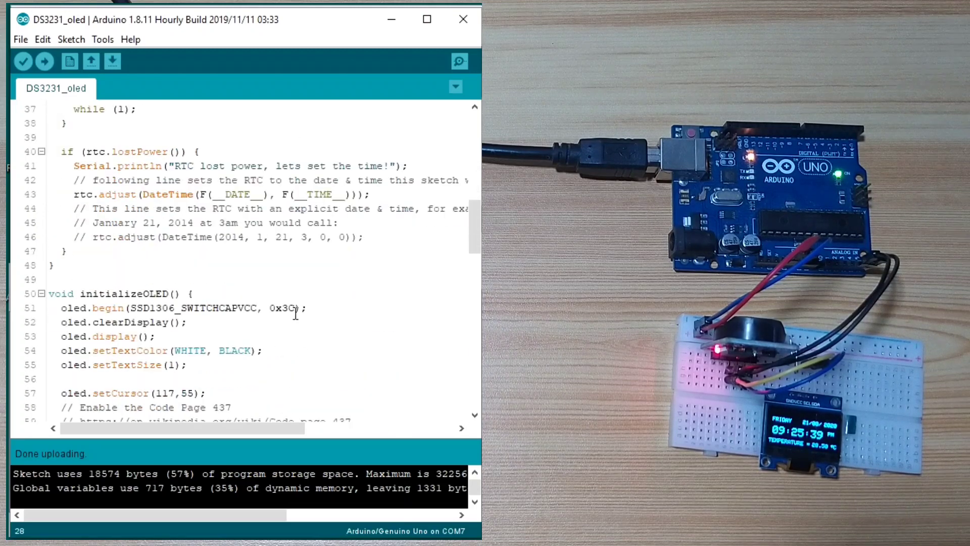
scroll(down, 3)
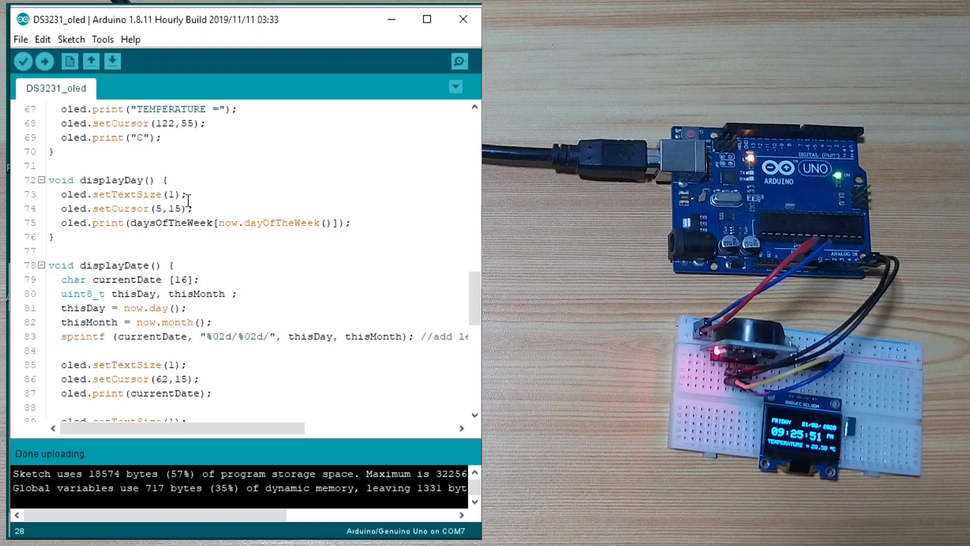
double_click(111, 194)
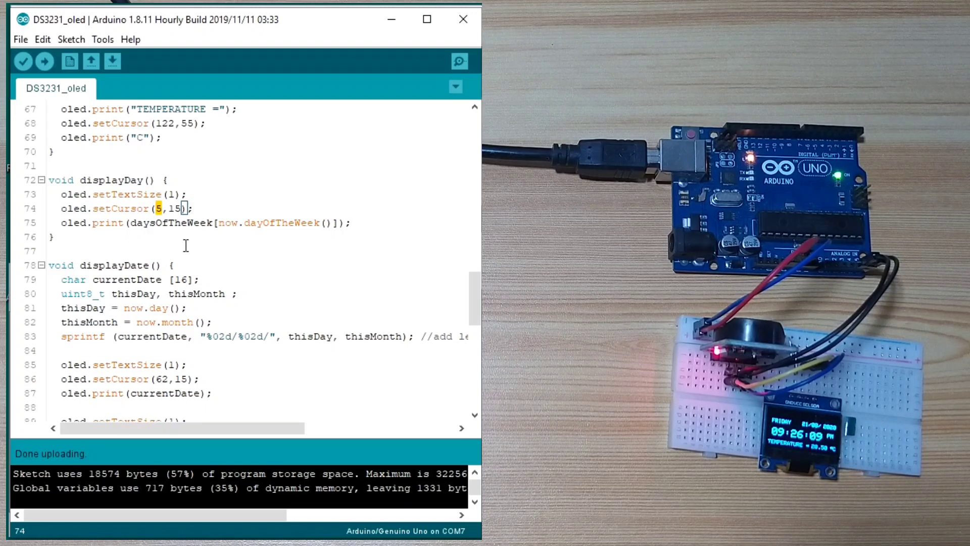
double_click(172, 222)
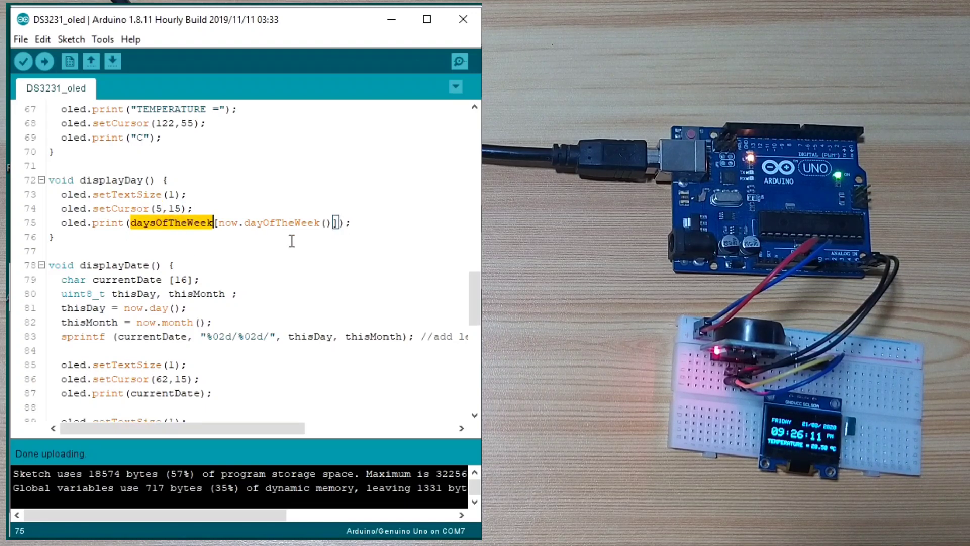
double_click(281, 222)
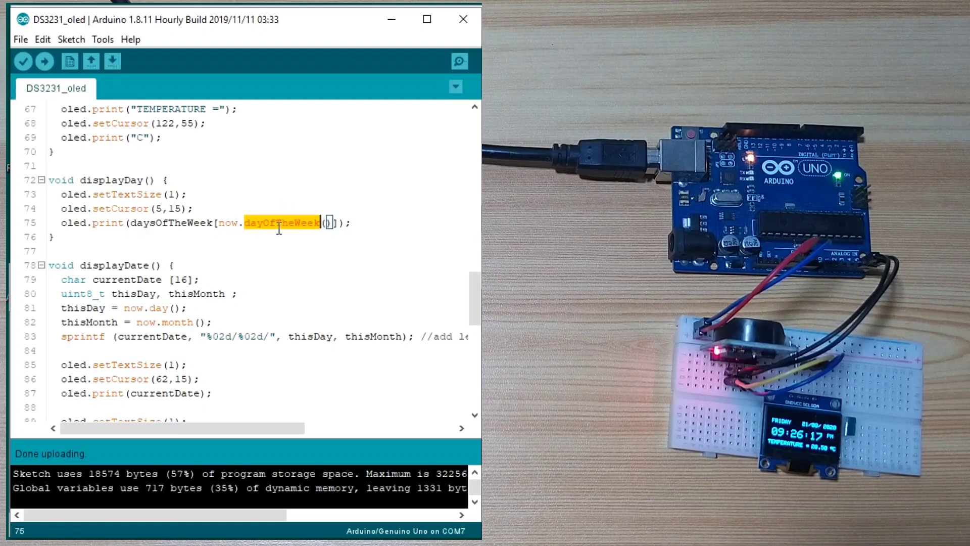
double_click(172, 222)
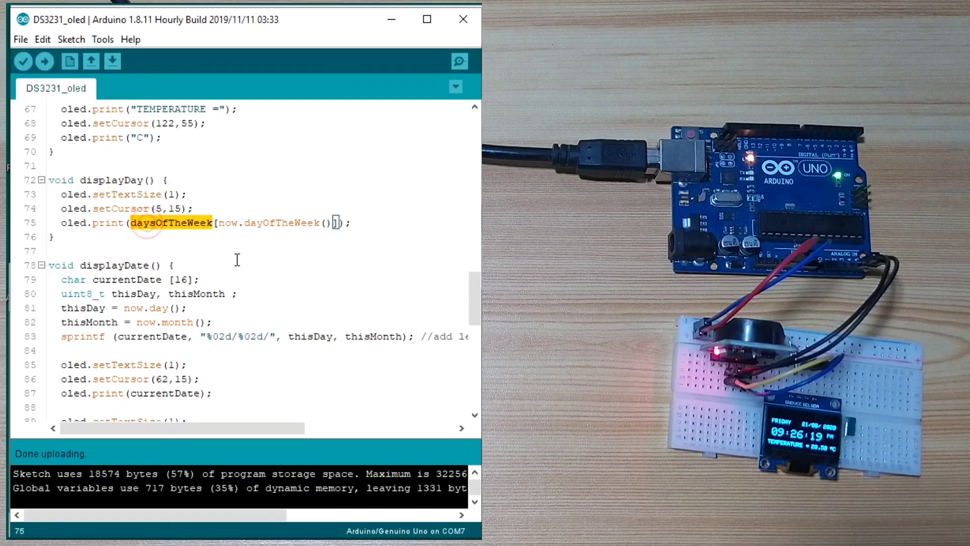
scroll(up, 3)
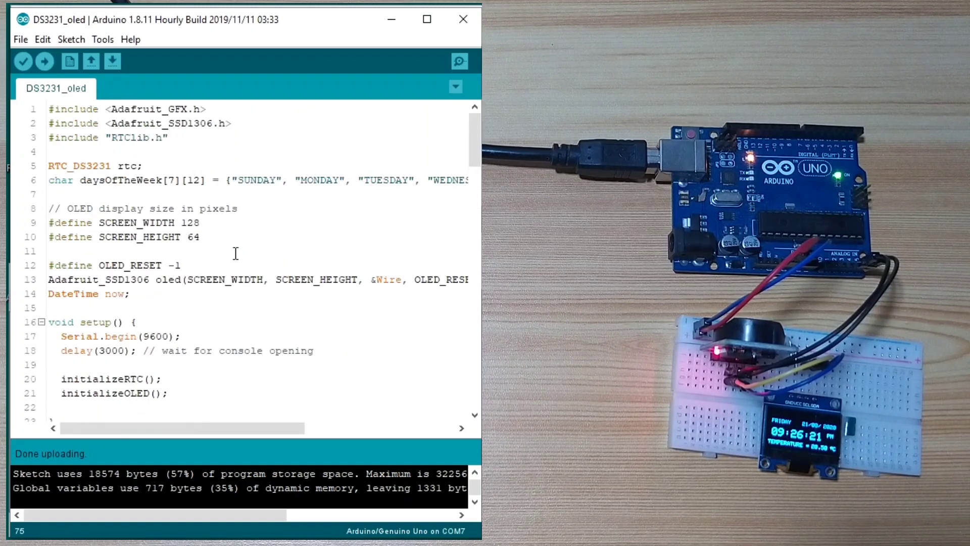
Step: Try SUN with array length 4 in daysOfTheWeek, then restore the full day names and save
double_click(254, 180)
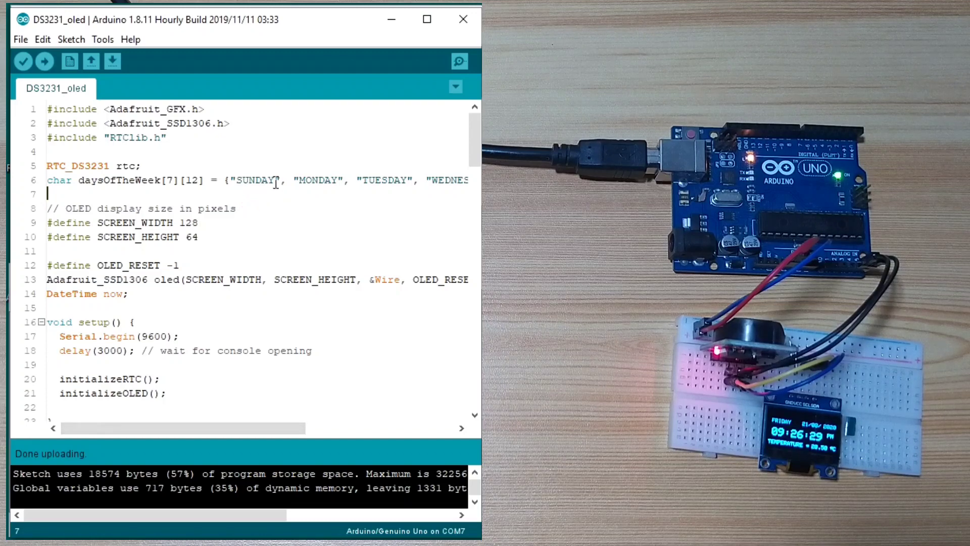
double_click(260, 180)
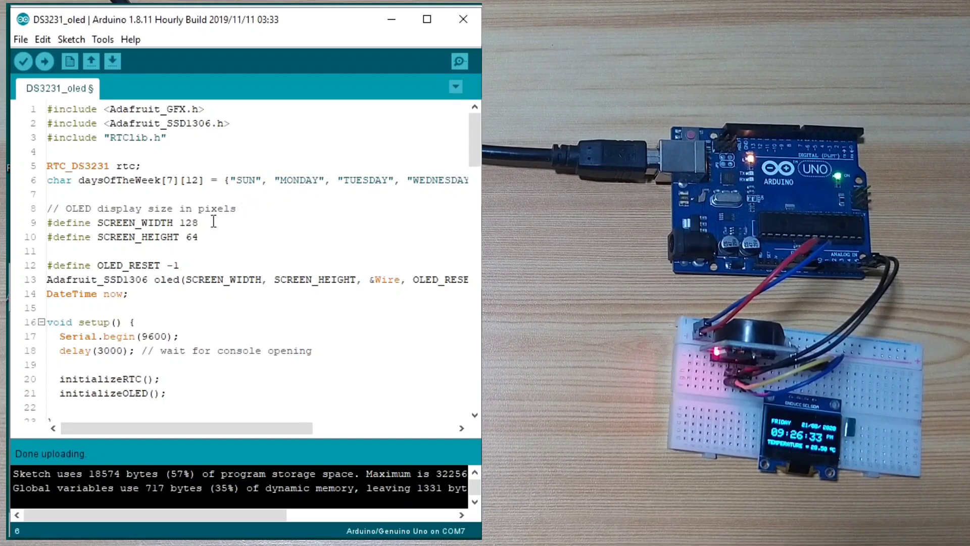
double_click(192, 180)
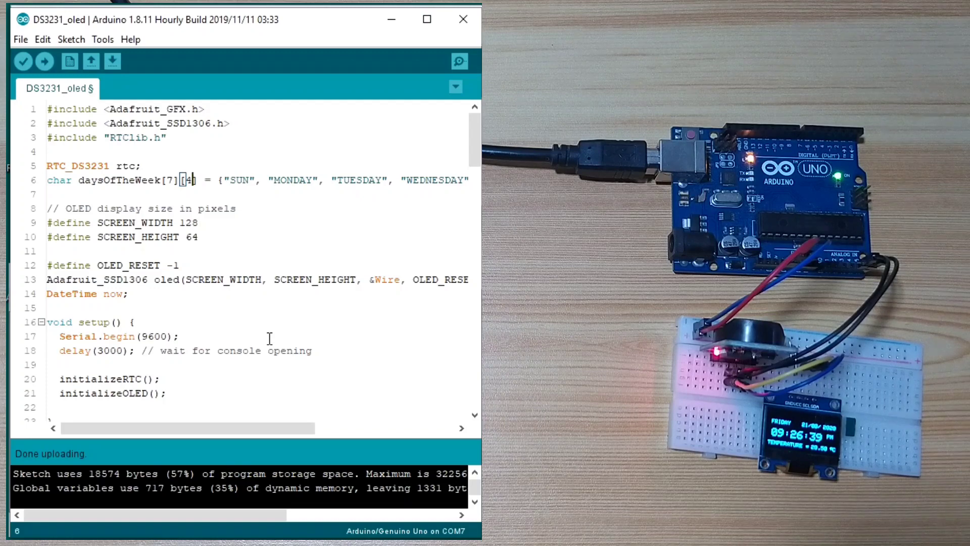
key(ctrl+s)
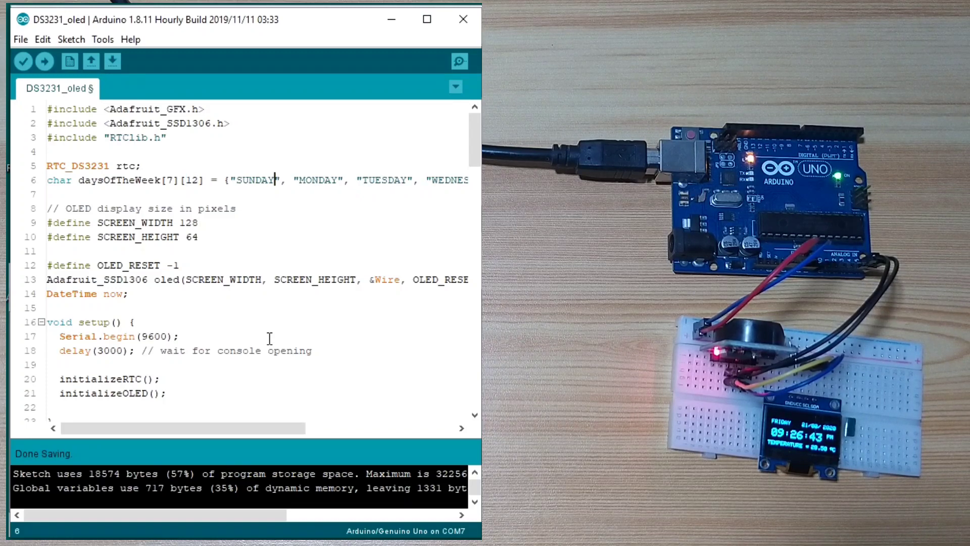
scroll(down, 3)
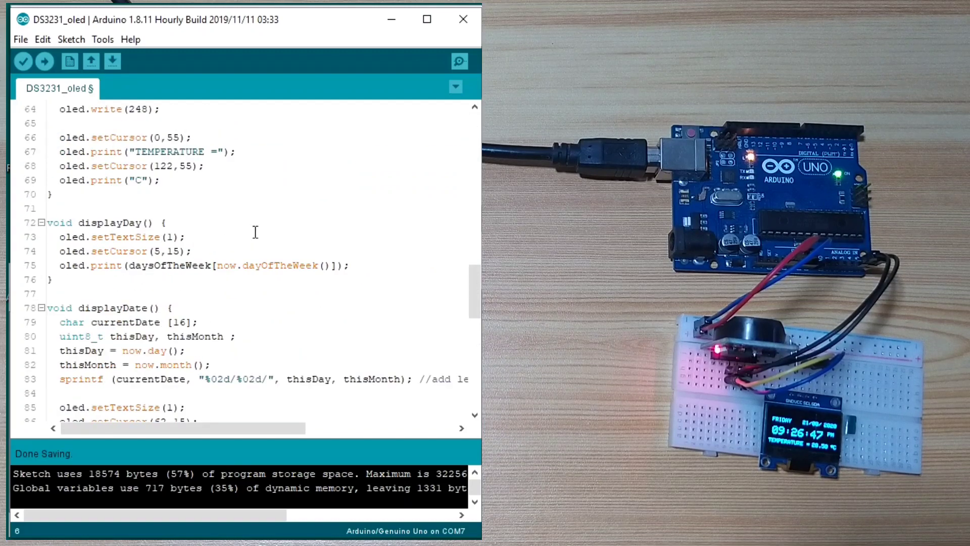
scroll(down, 3)
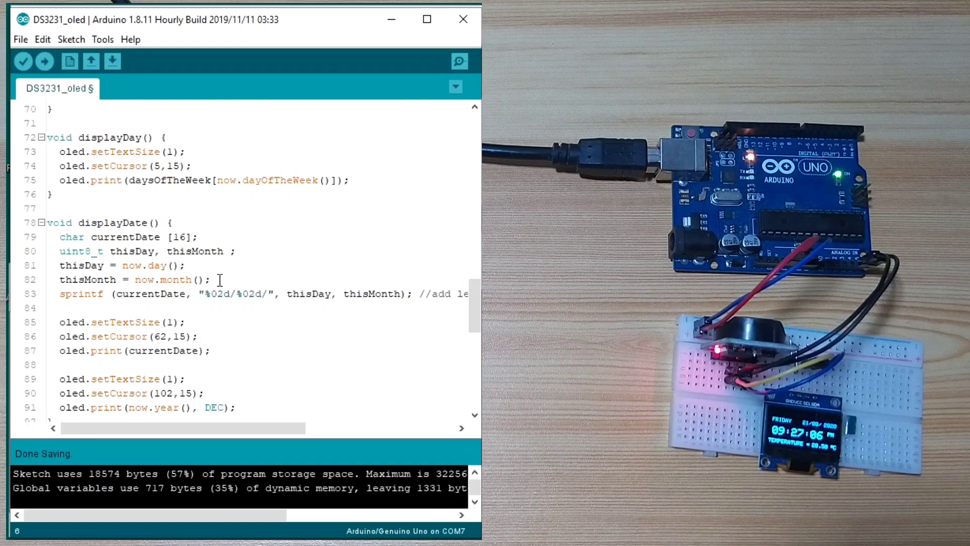
mouse_move(199, 321)
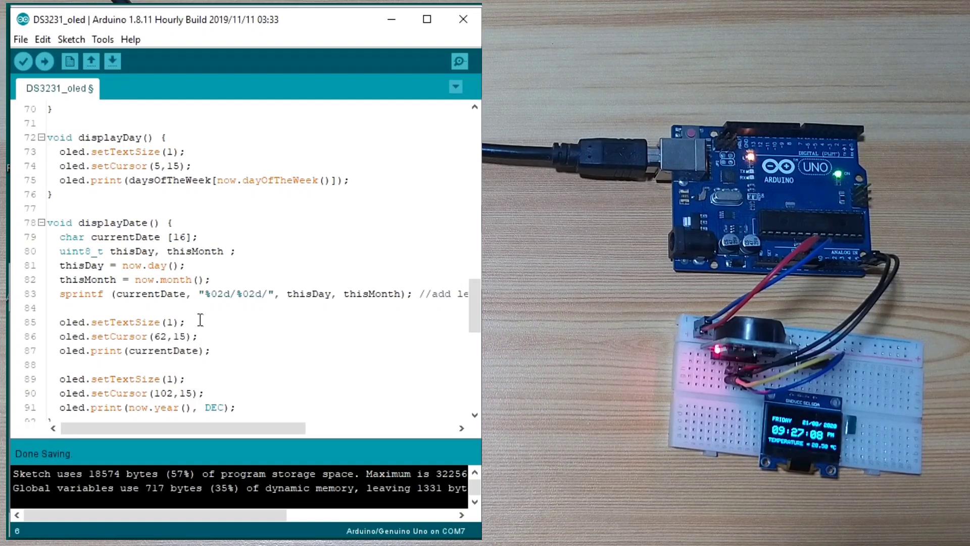
click(60, 292)
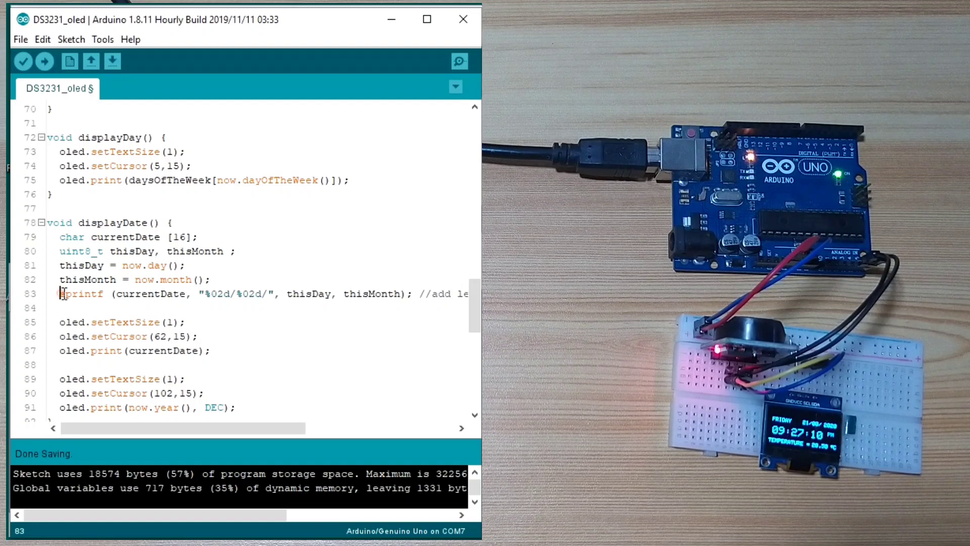
double_click(151, 292)
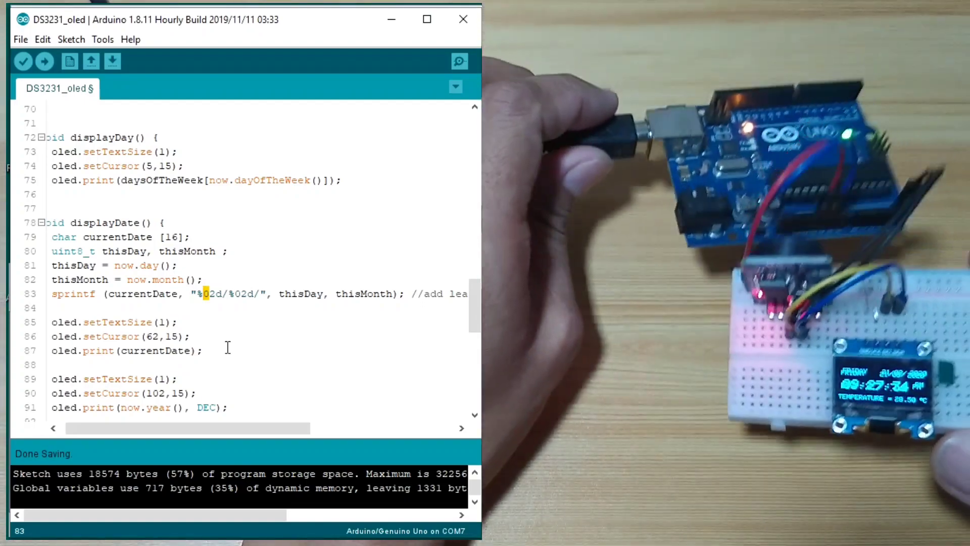
scroll(down, 3)
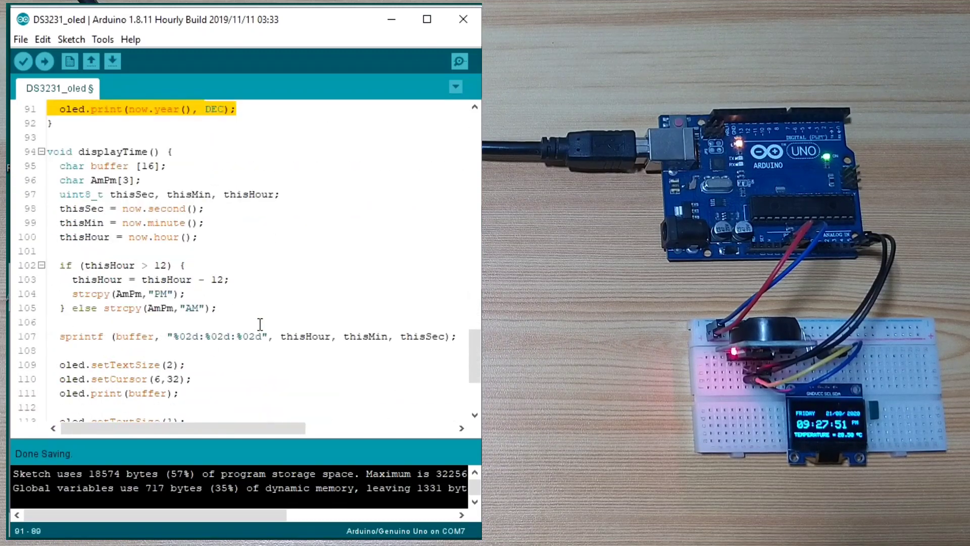
scroll(down, 3)
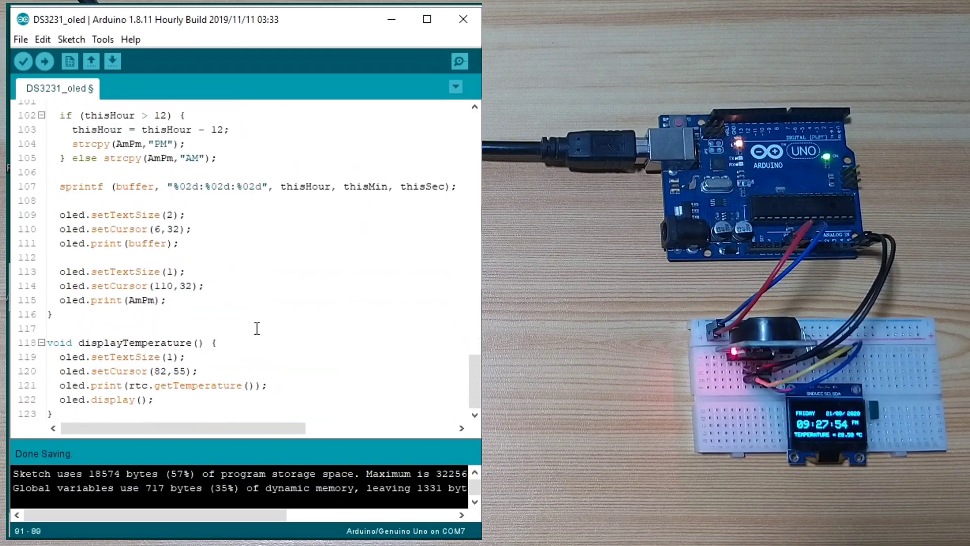